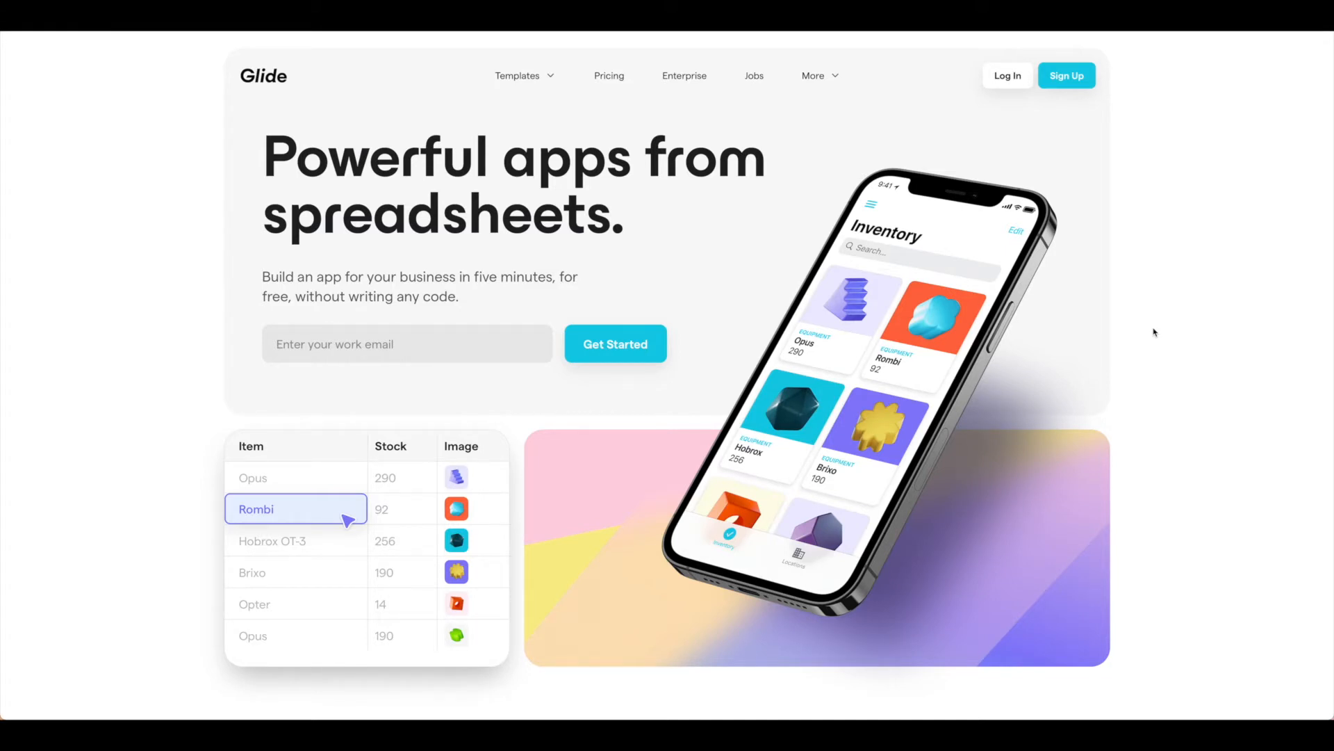
mouse_move(1151, 286)
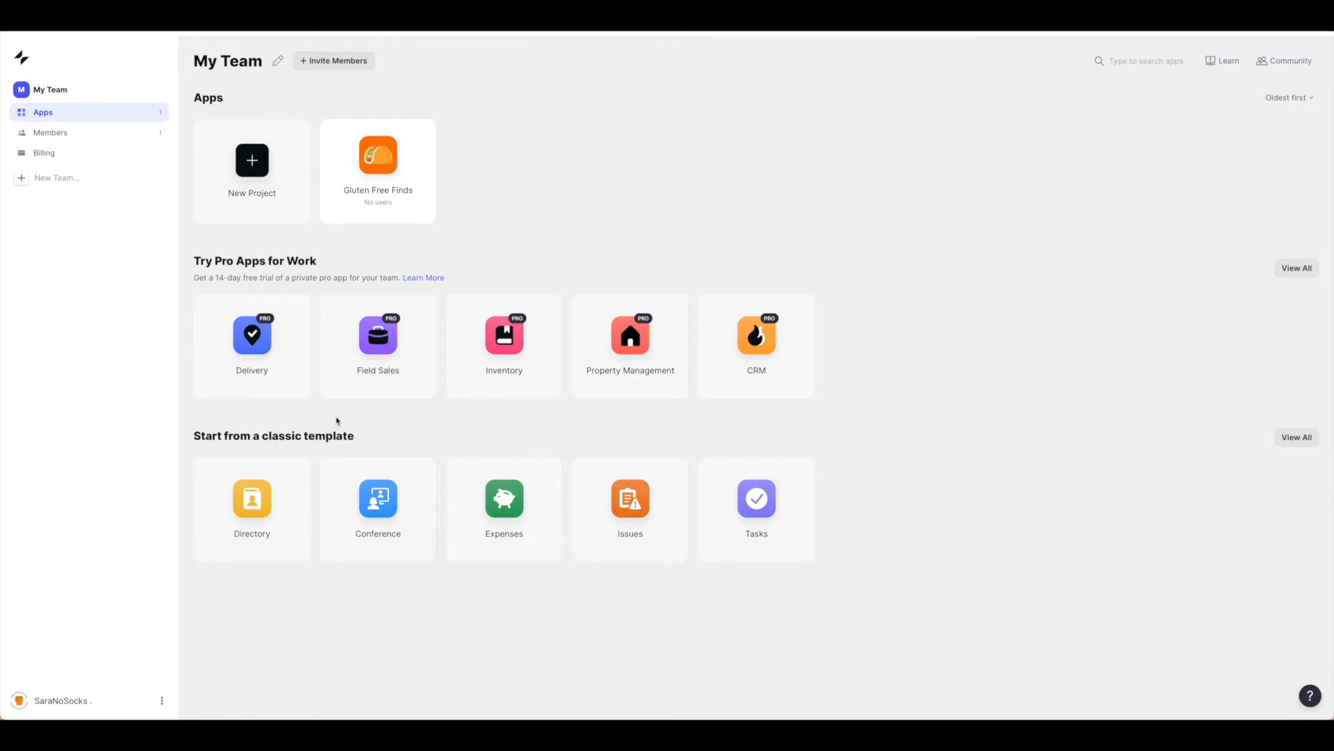
mouse_move(227, 497)
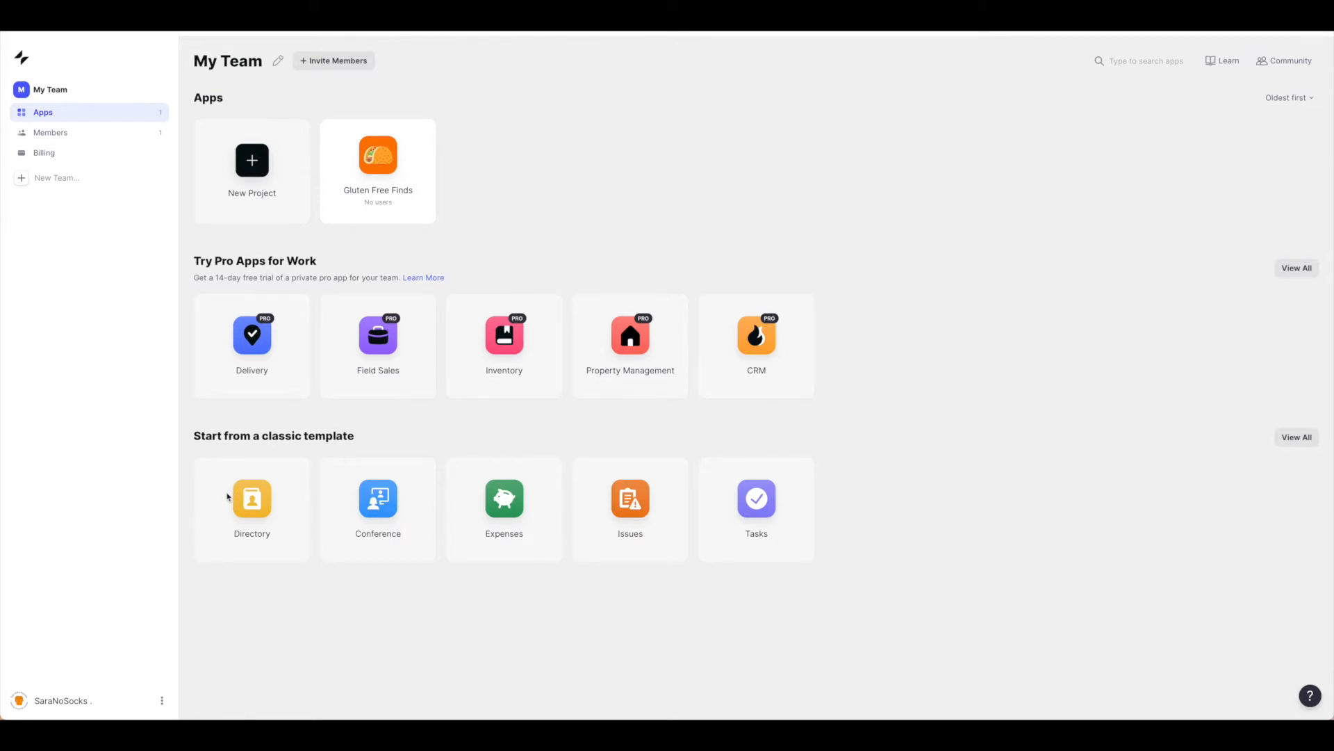
mouse_move(801, 419)
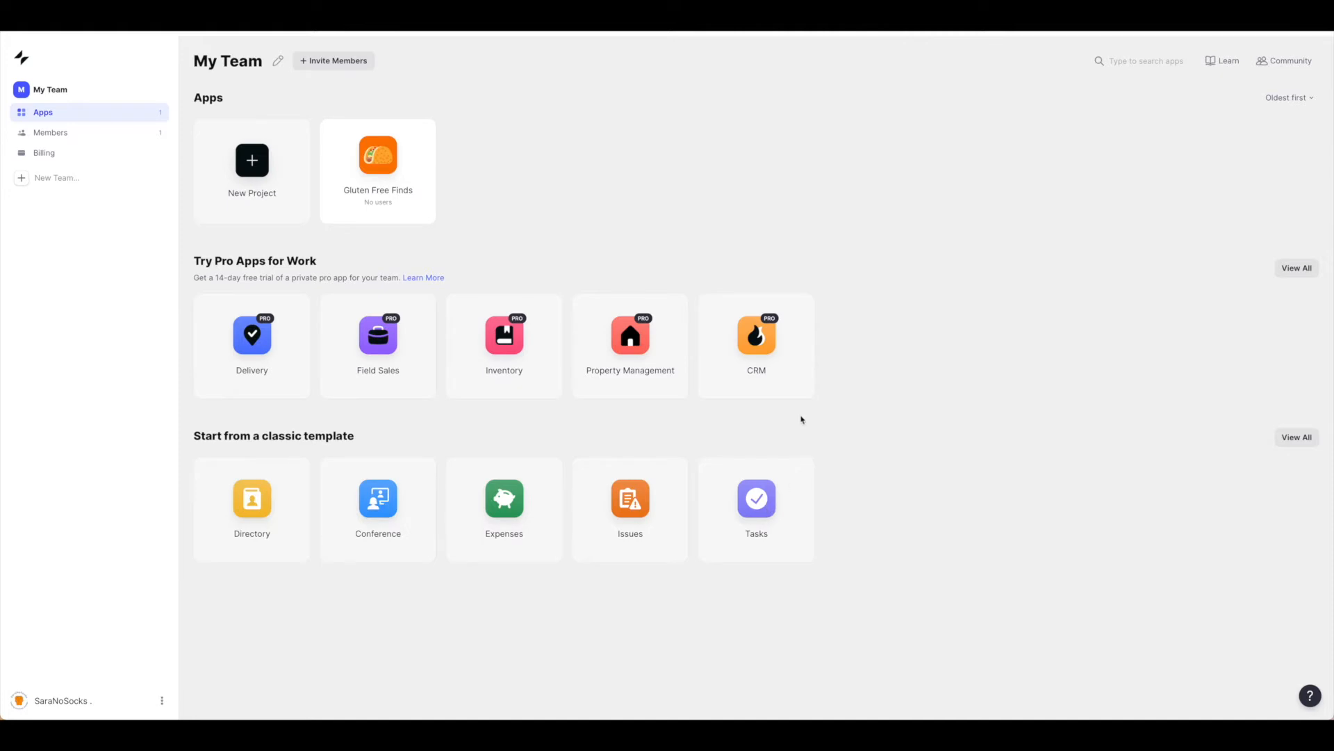
mouse_move(1283, 449)
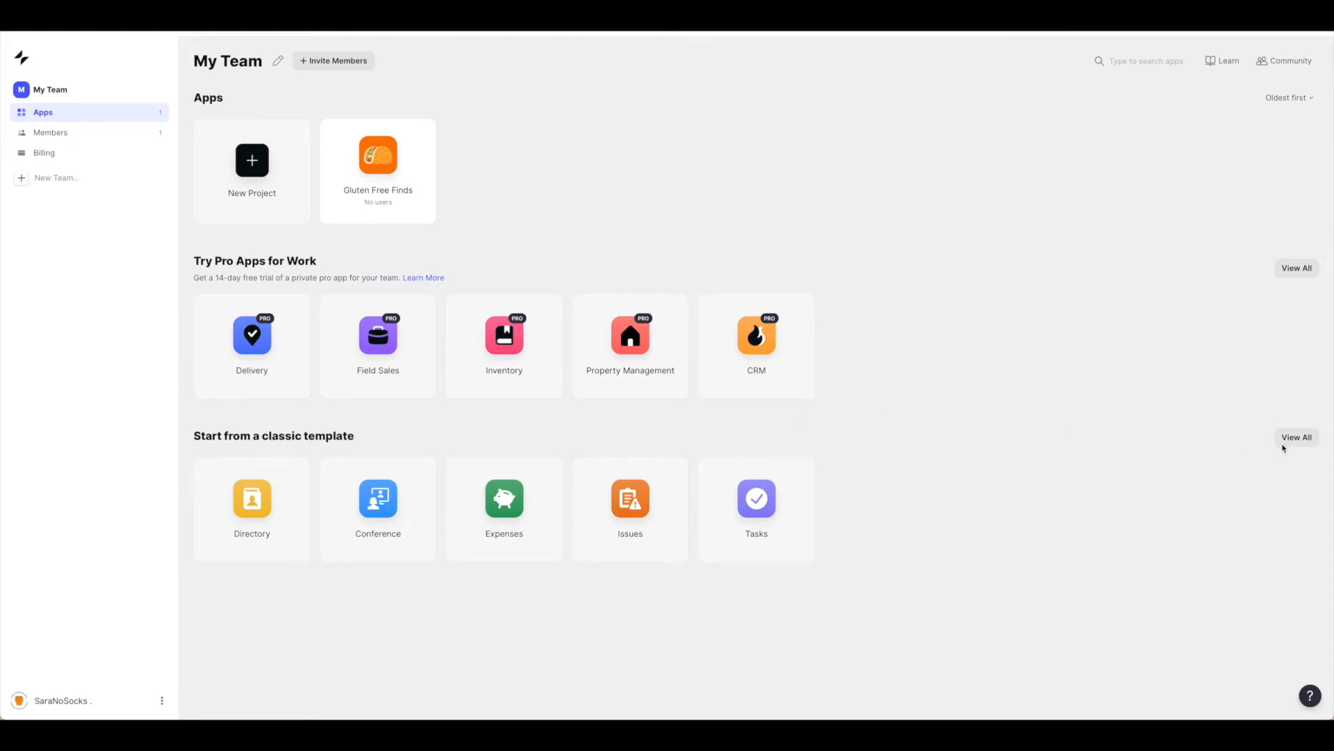
mouse_move(1305, 444)
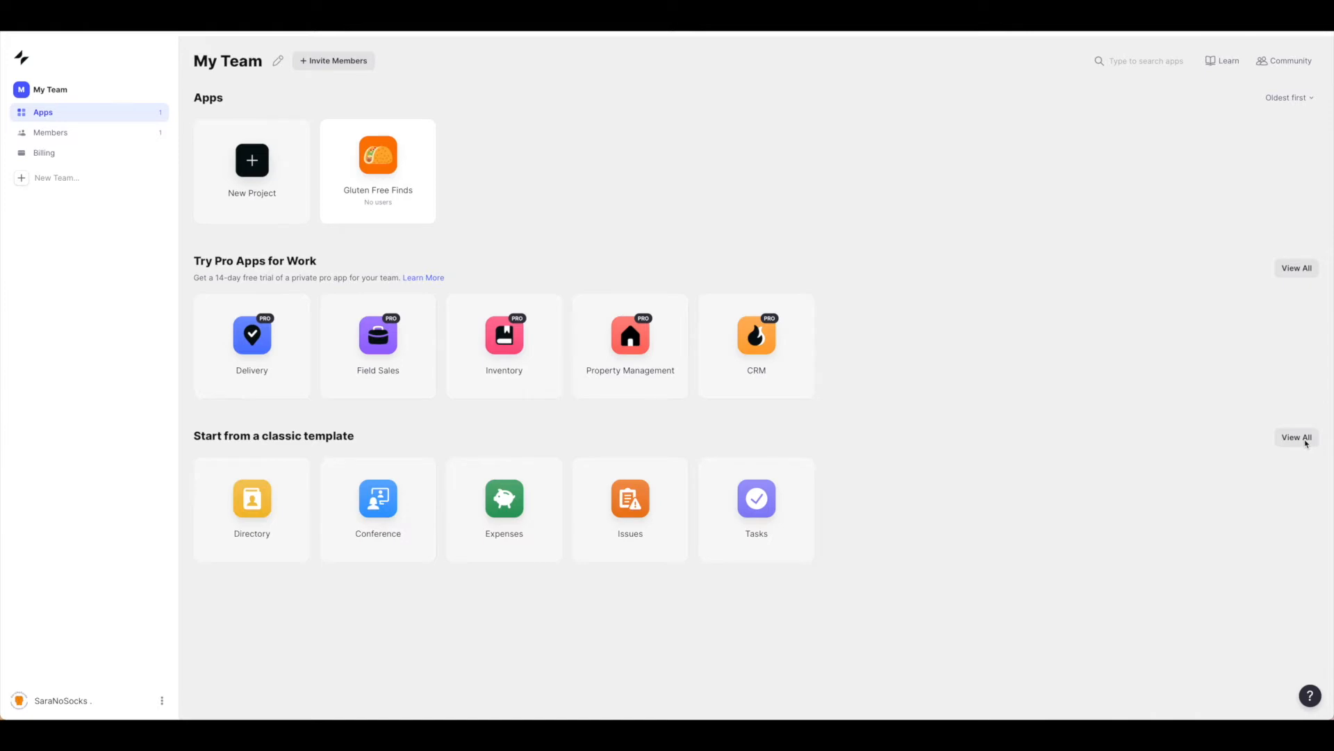
- Browse the full template gallery down to Personal Budget Tracker, Field Sales and CRM
click(1297, 436)
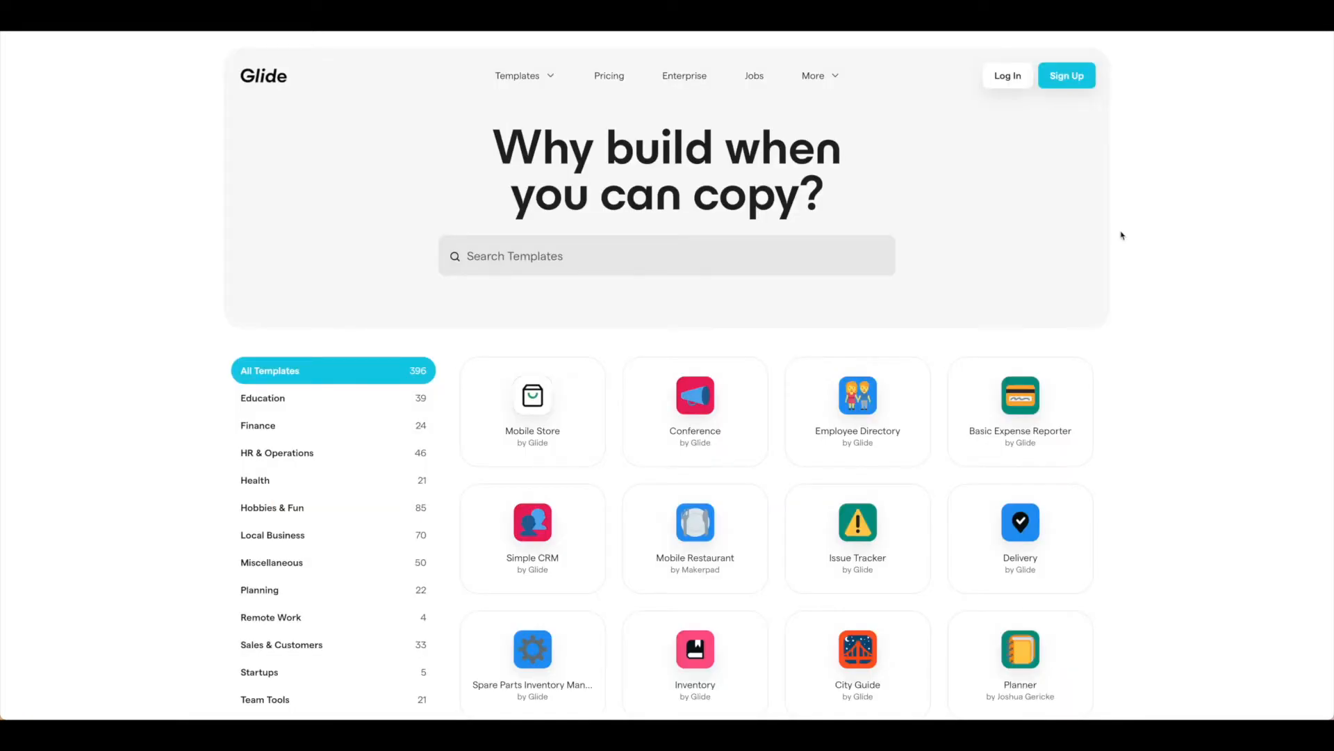
mouse_move(1170, 287)
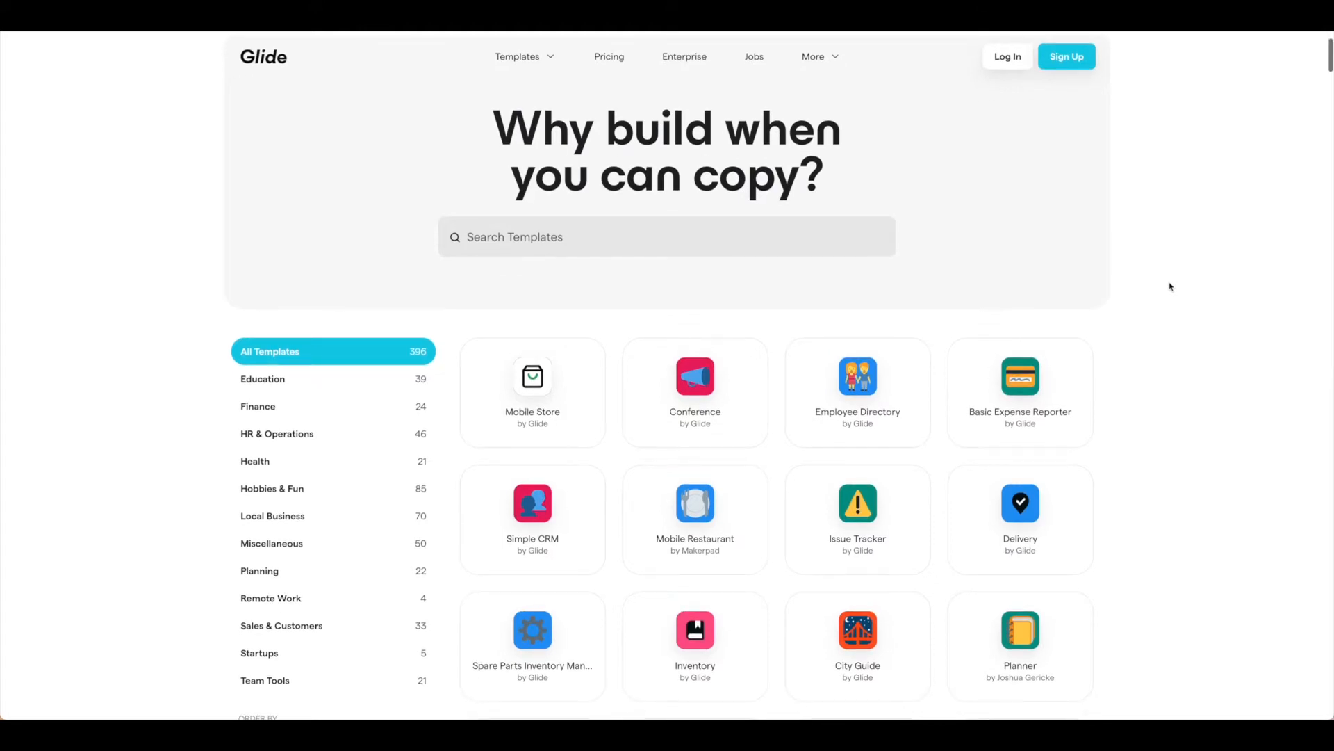
scroll(down, 3)
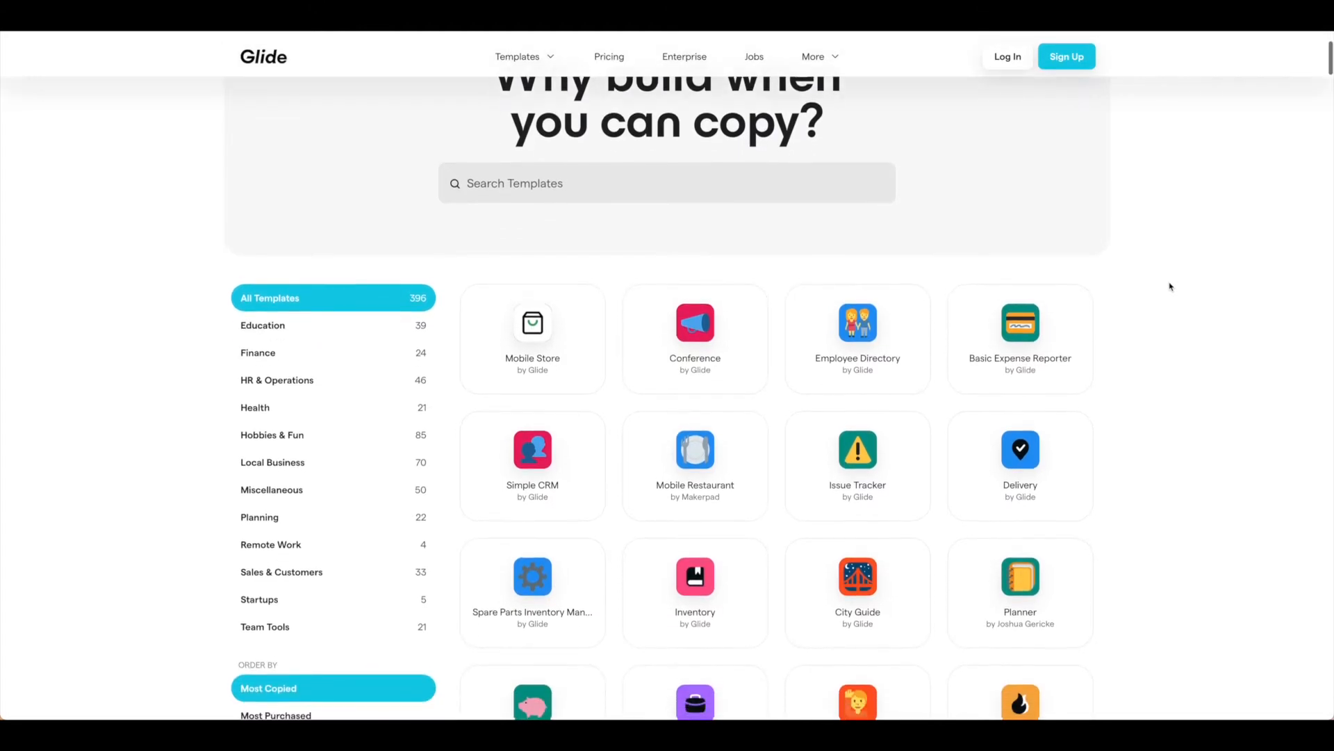
scroll(down, 3)
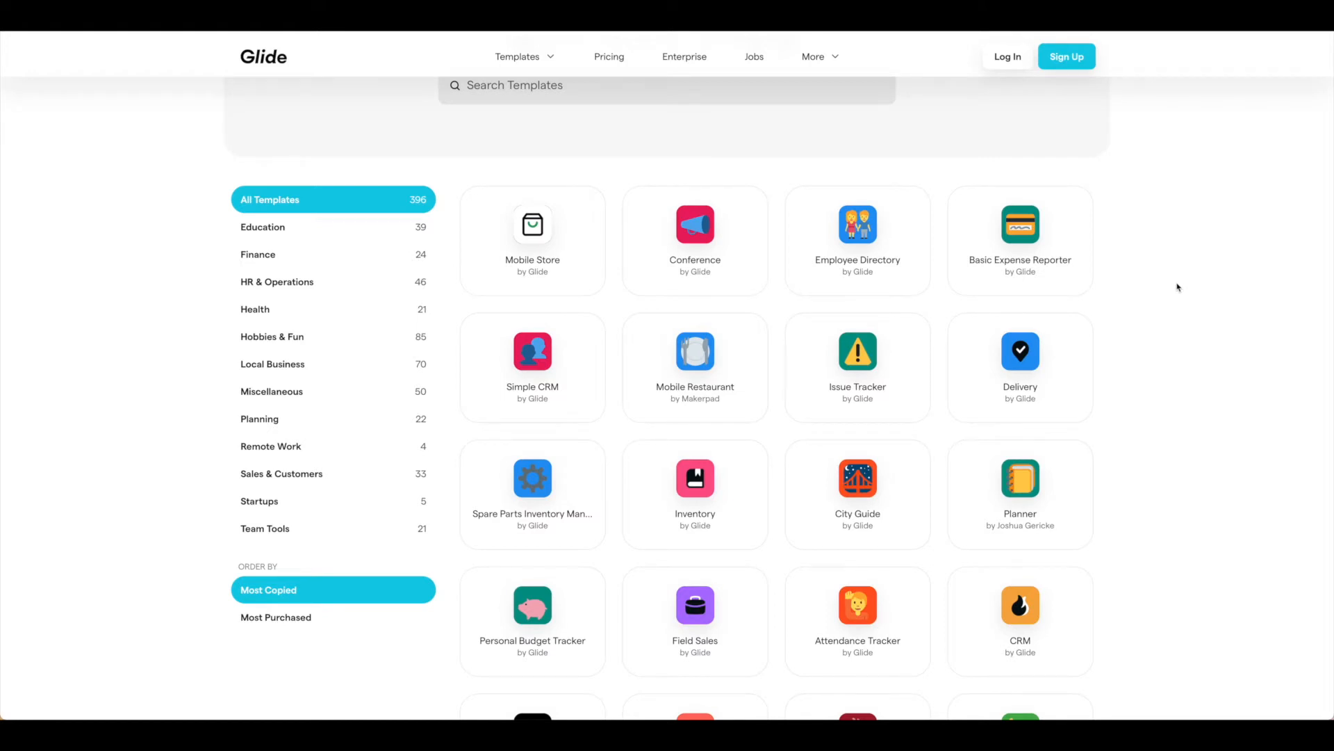
mouse_move(1166, 286)
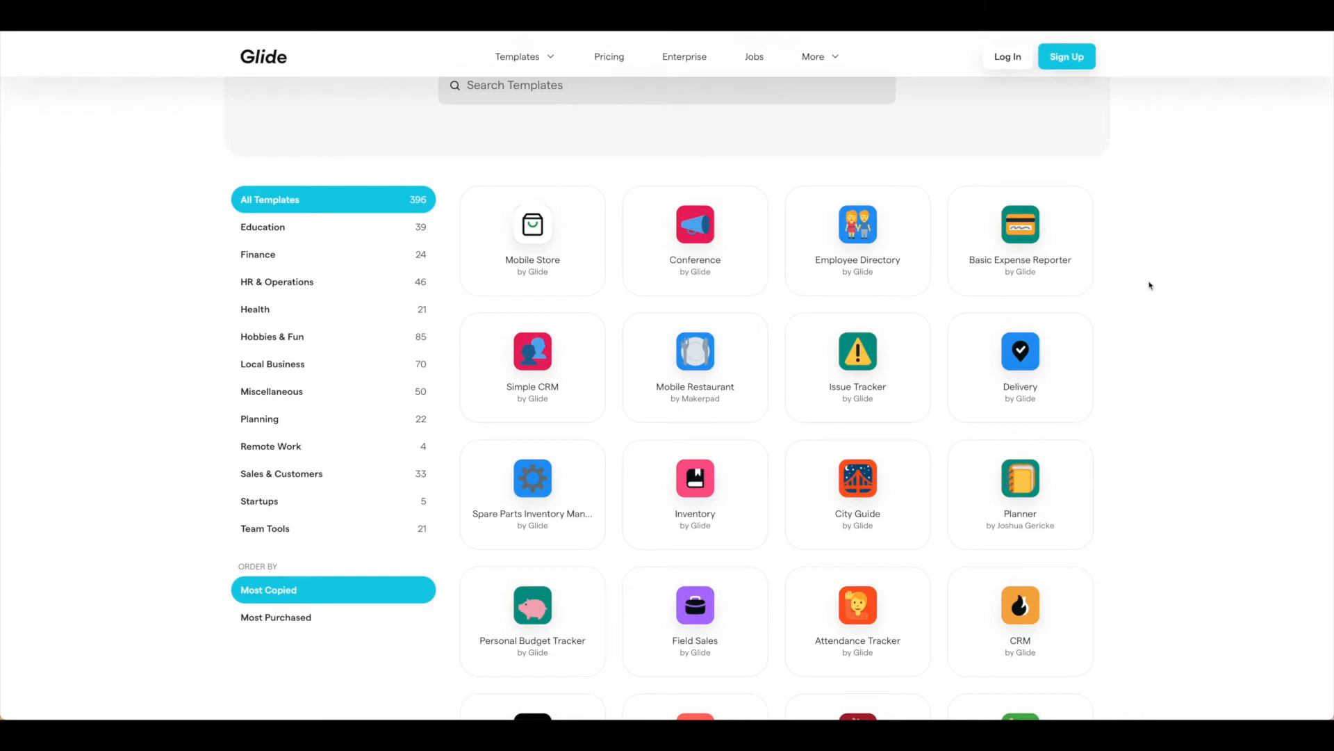
mouse_move(966, 199)
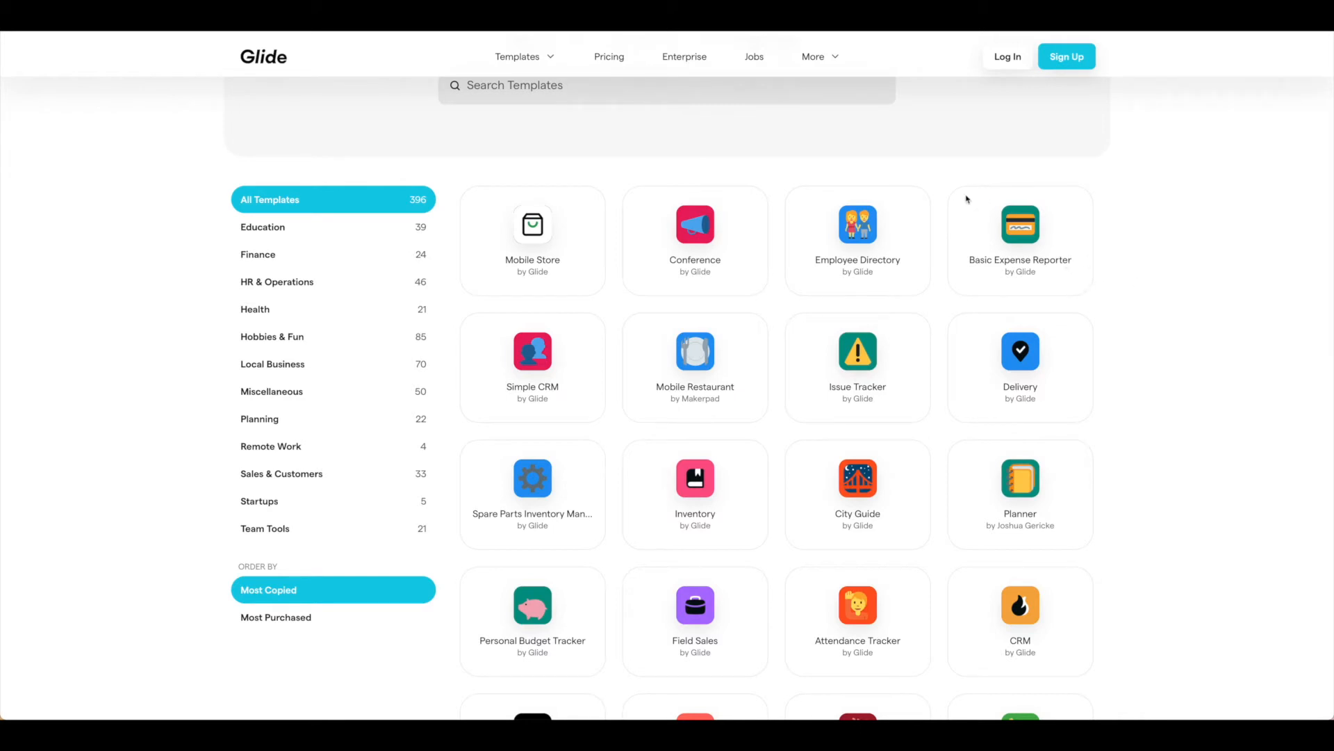
mouse_move(909, 151)
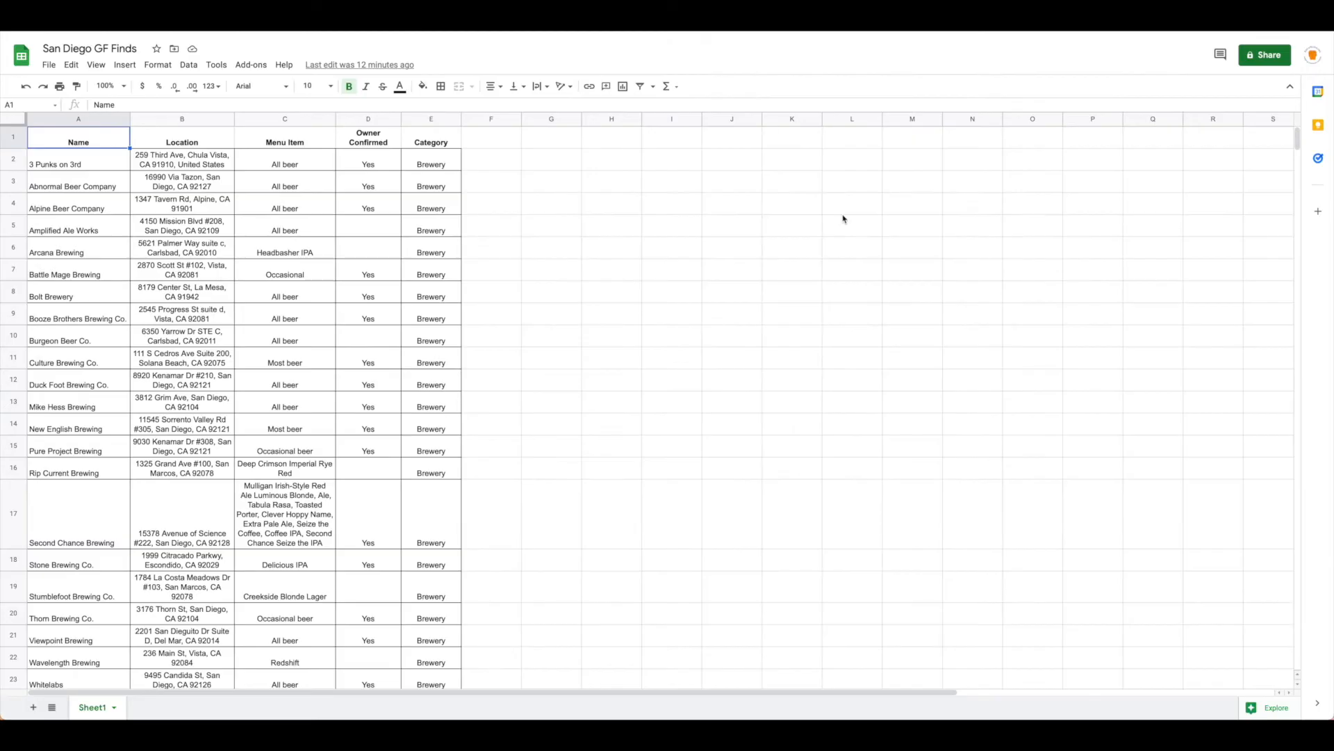
mouse_move(154, 264)
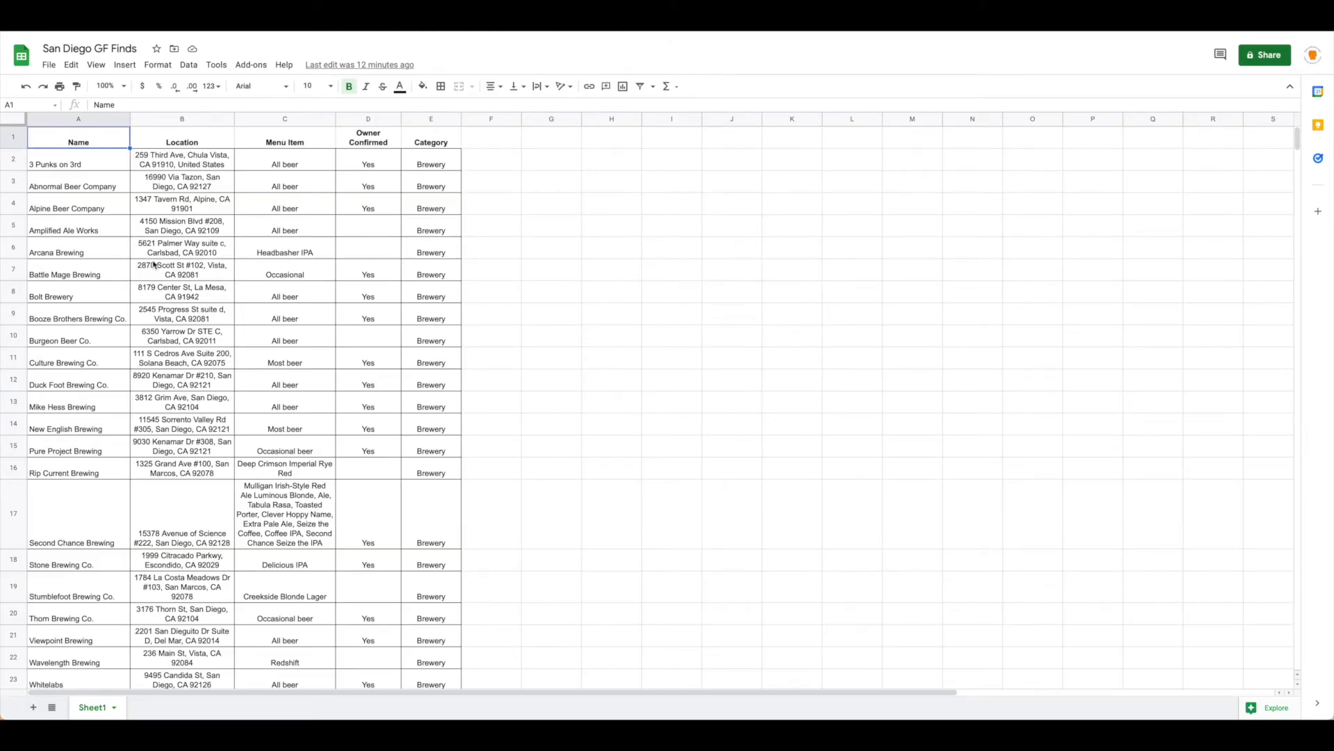
- Review the 27 rows of gluten-free spots with location, menu item, owner confirmation and category
scroll(down, 3)
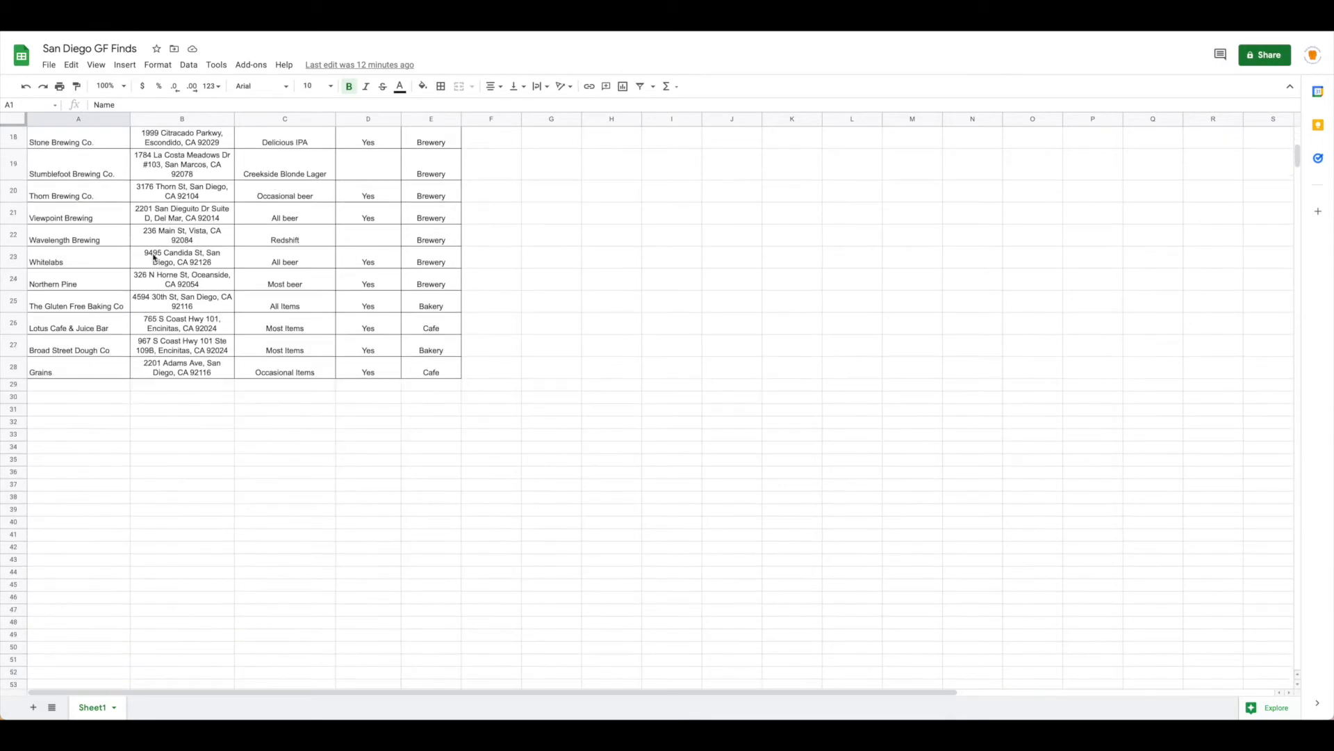
scroll(up, 3)
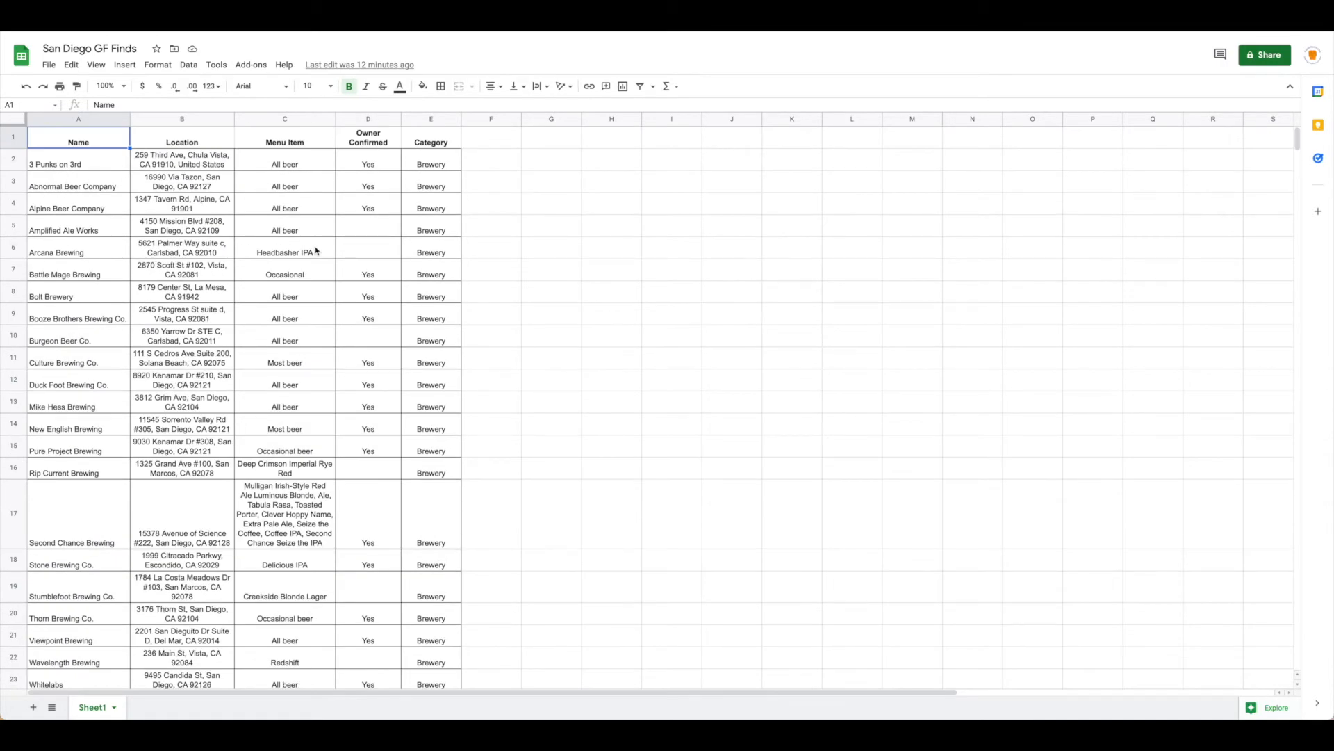
mouse_move(646, 279)
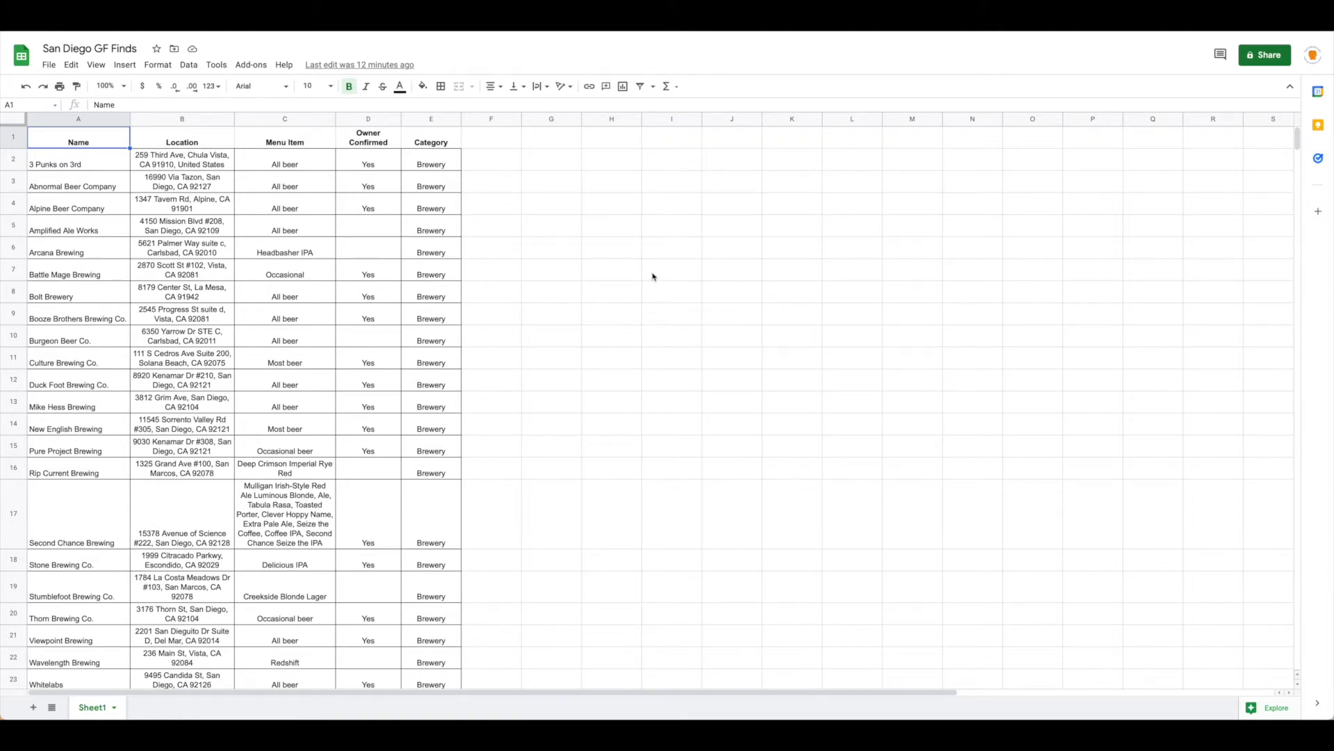
mouse_move(471, 133)
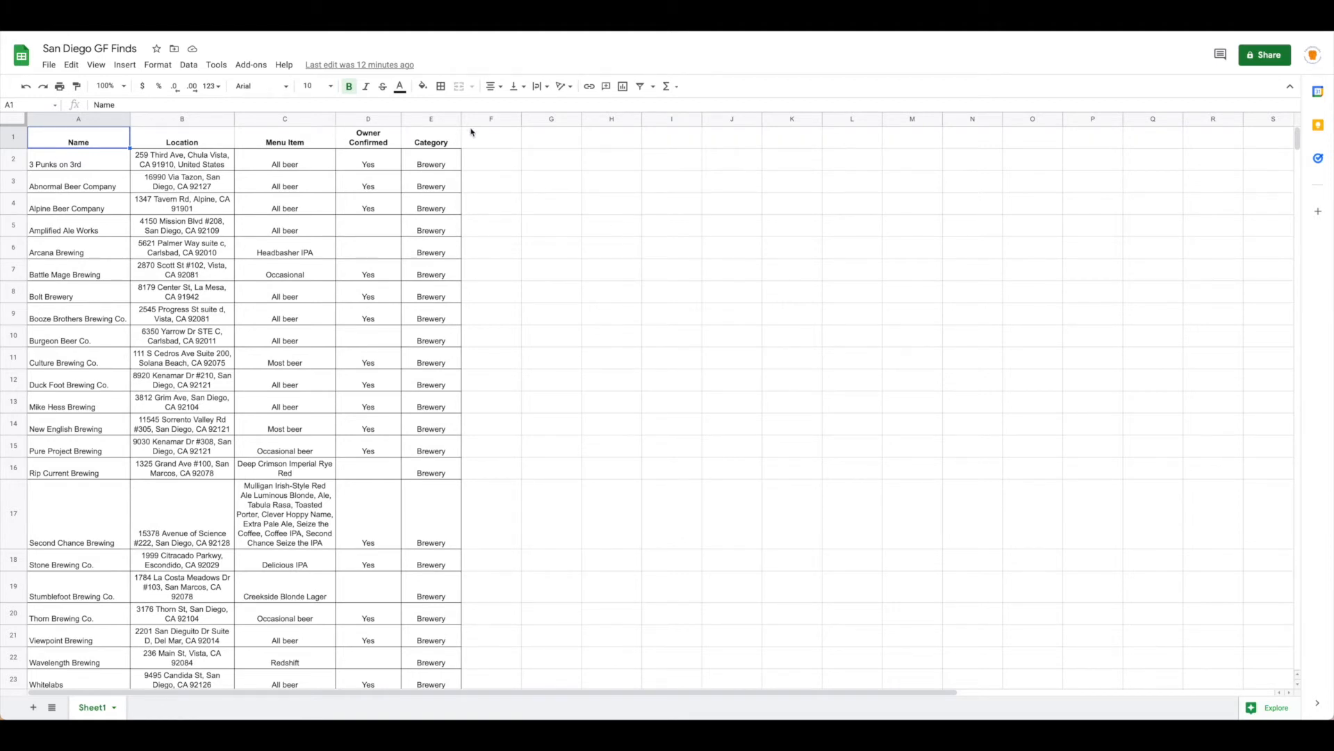
mouse_move(597, 161)
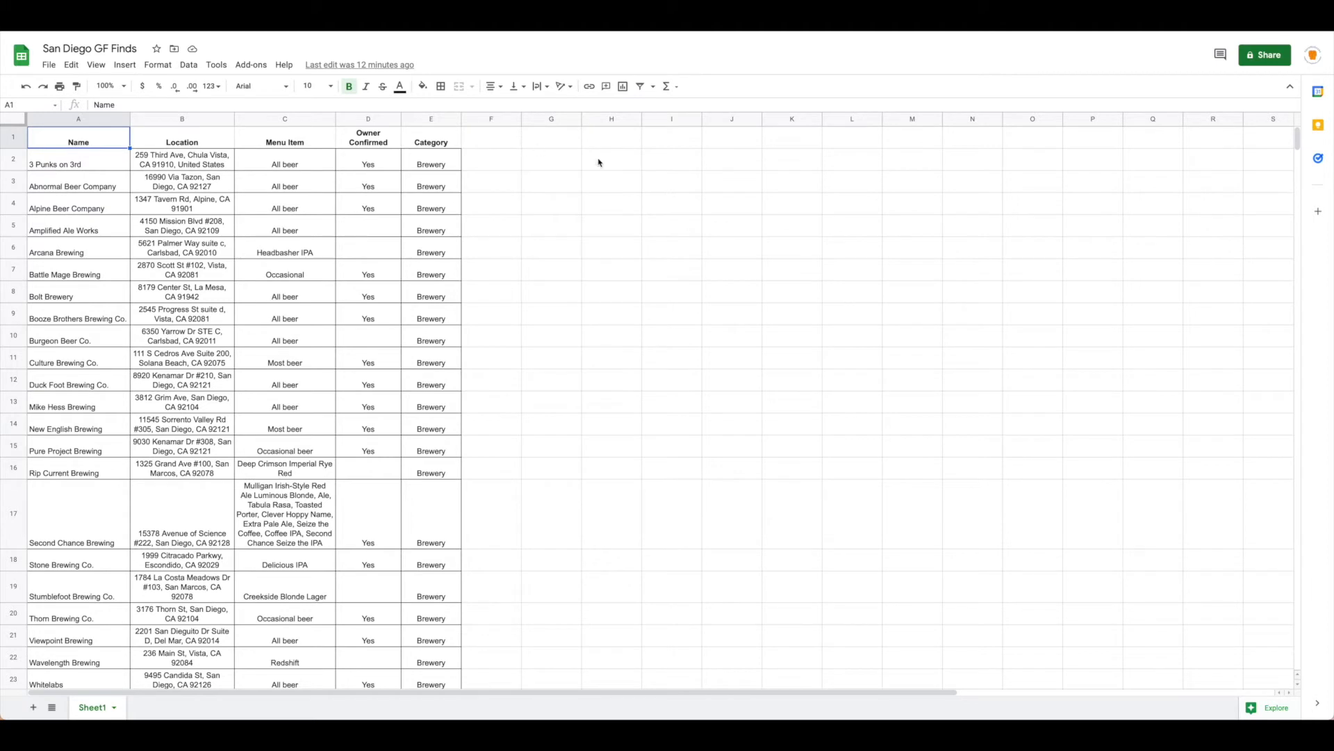
mouse_move(723, 157)
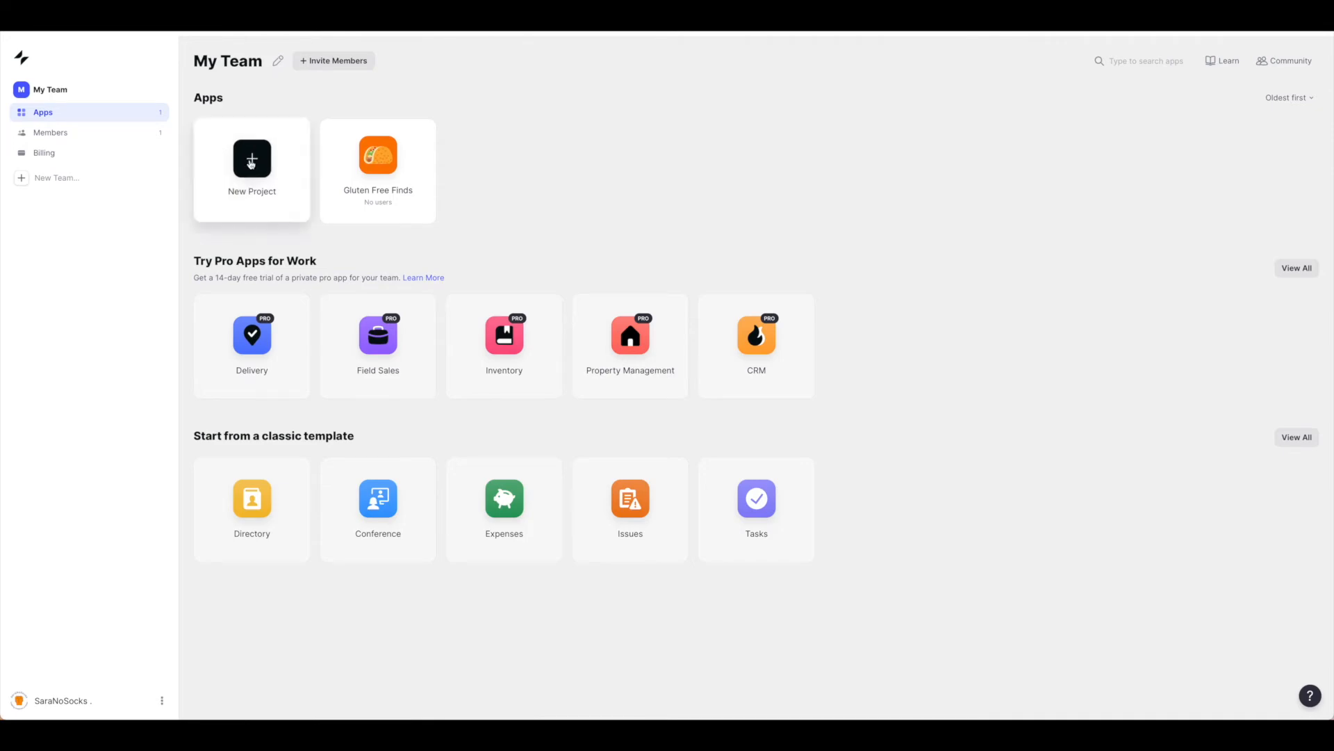
- Create a Mobile App project named Tacos with Phone as the primary device
click(252, 161)
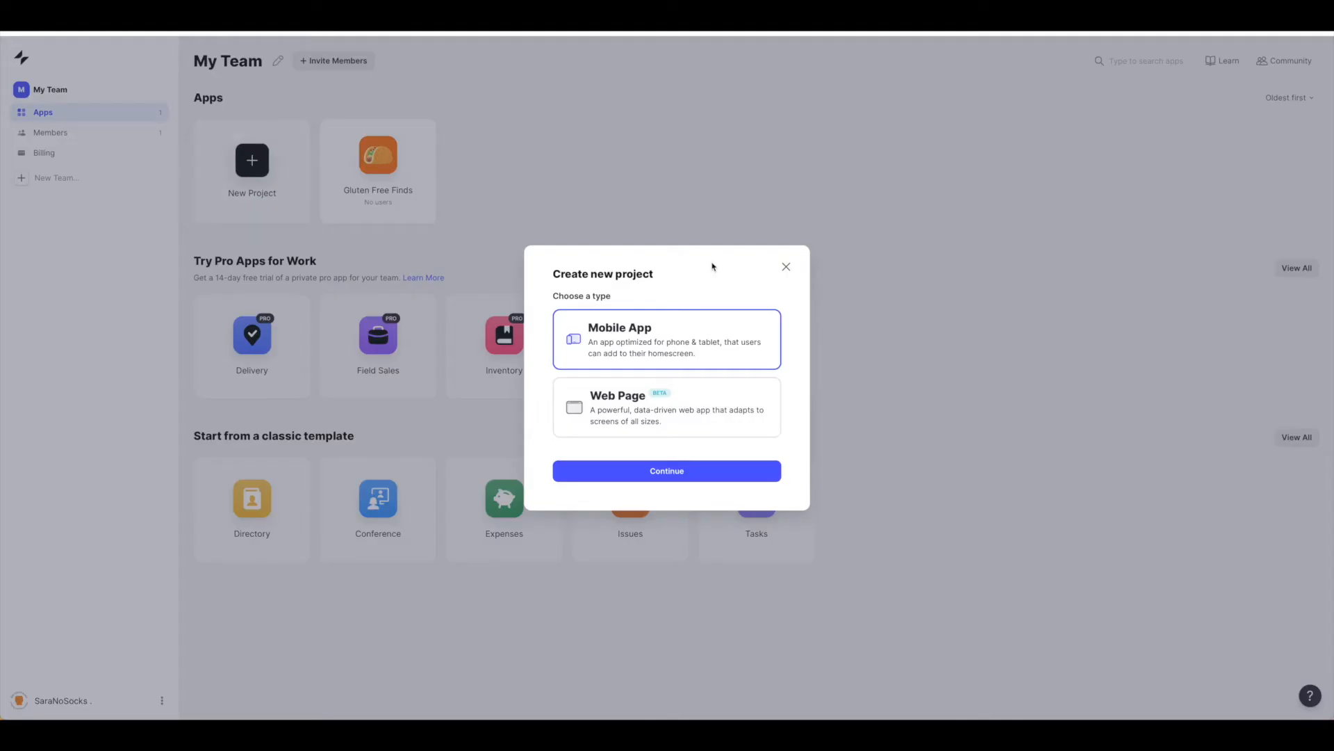
mouse_move(592, 351)
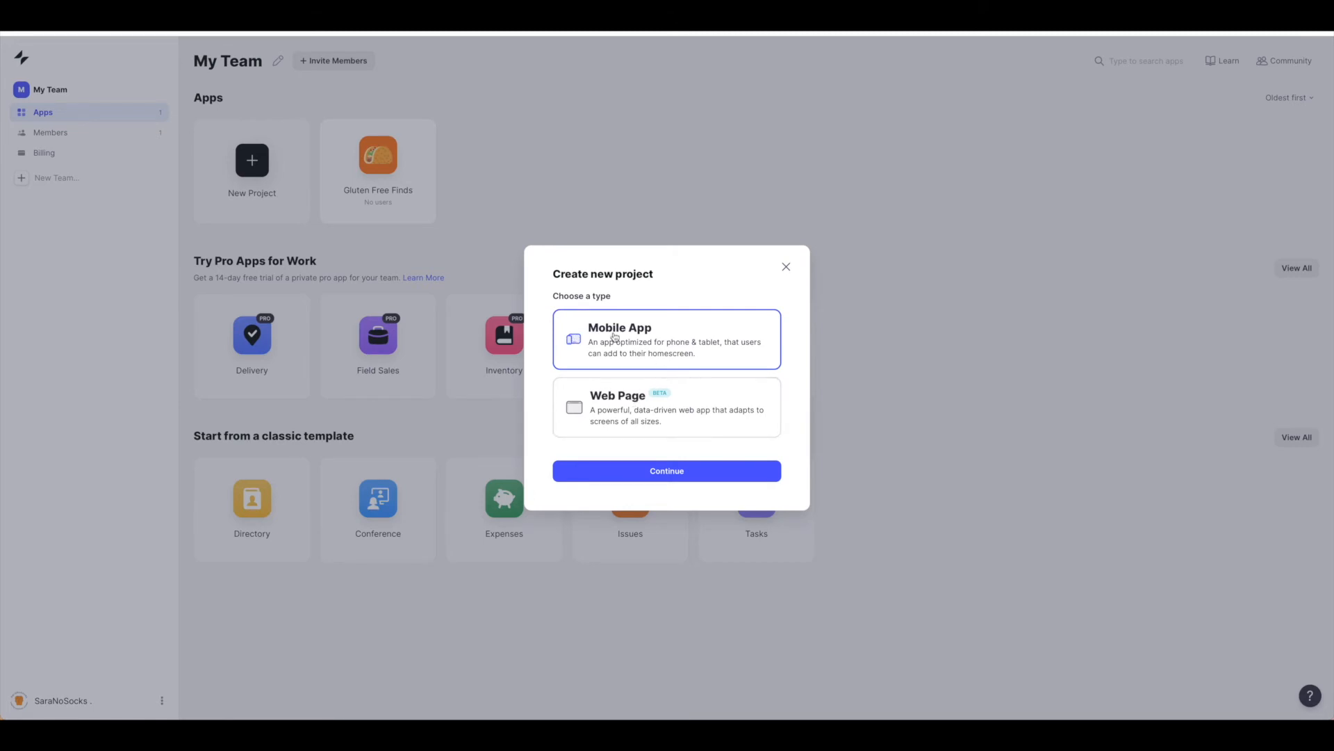
mouse_move(636, 354)
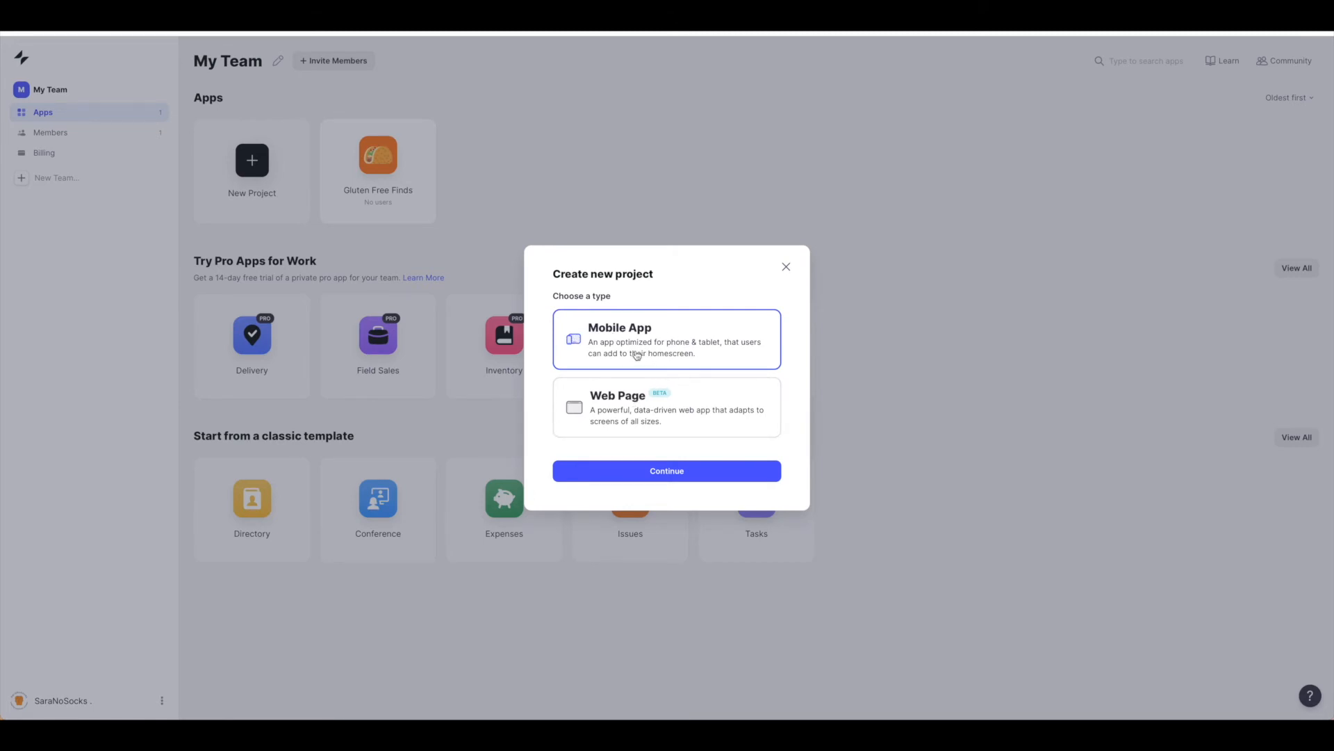
click(666, 471)
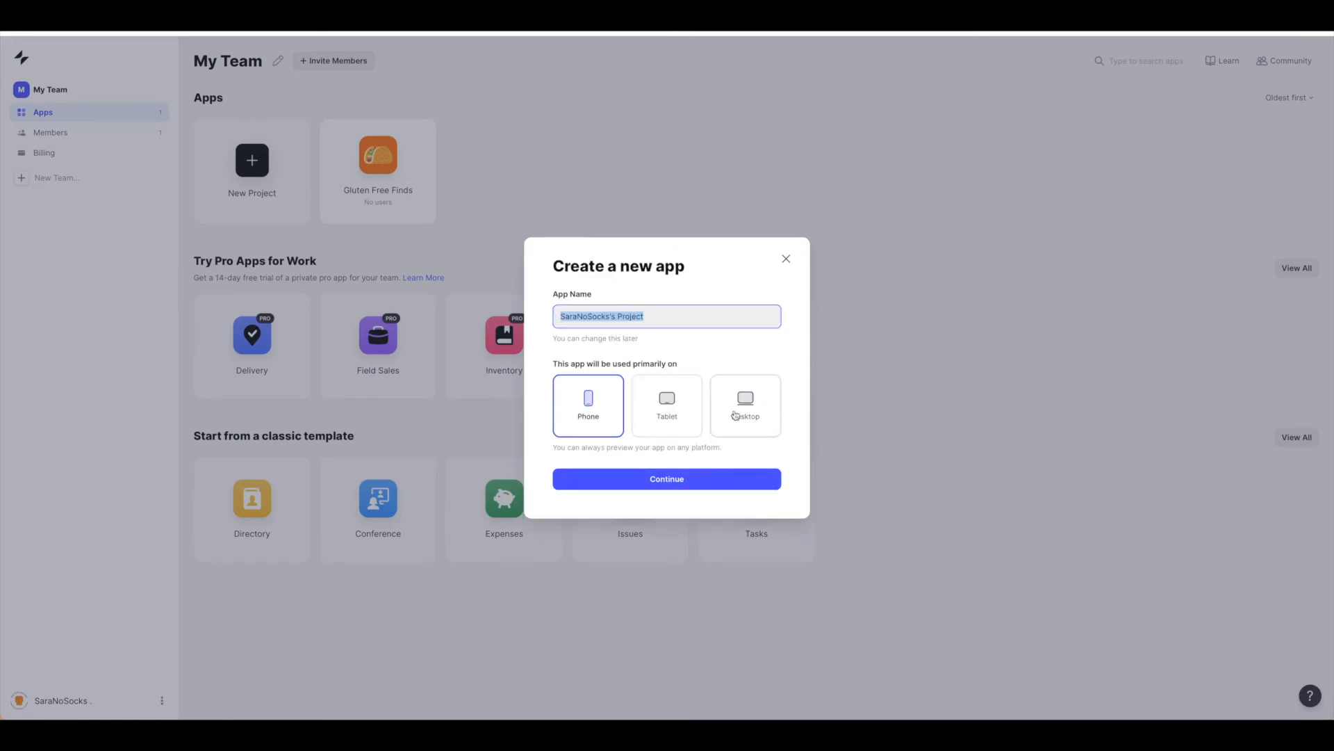
mouse_move(709, 352)
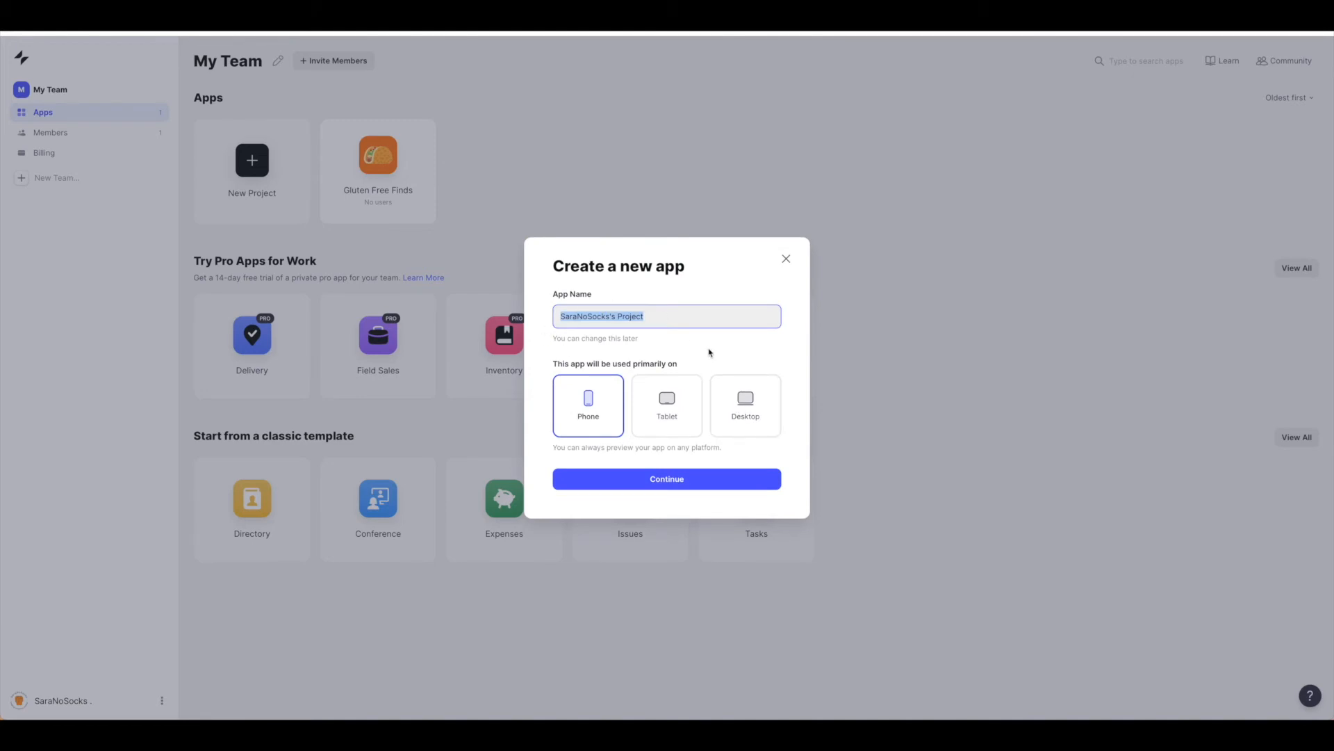
text(Tacos)
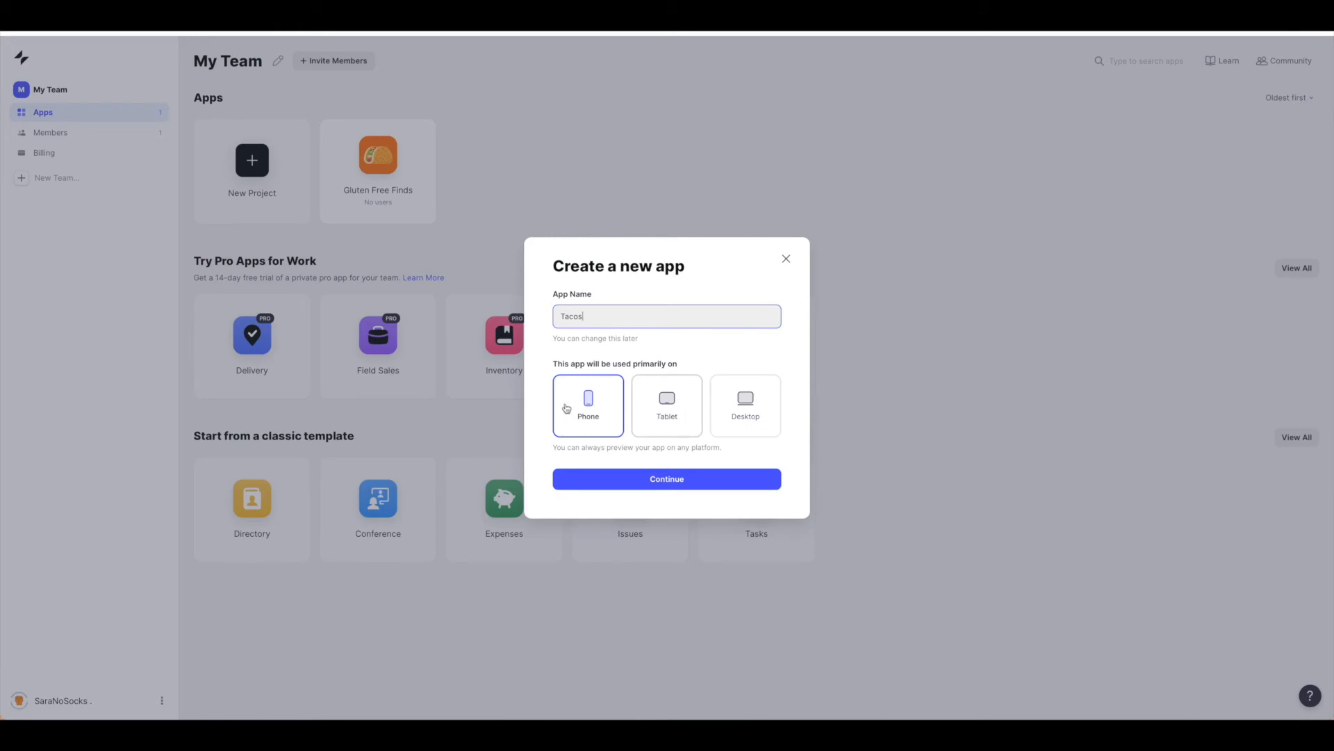
mouse_move(666, 478)
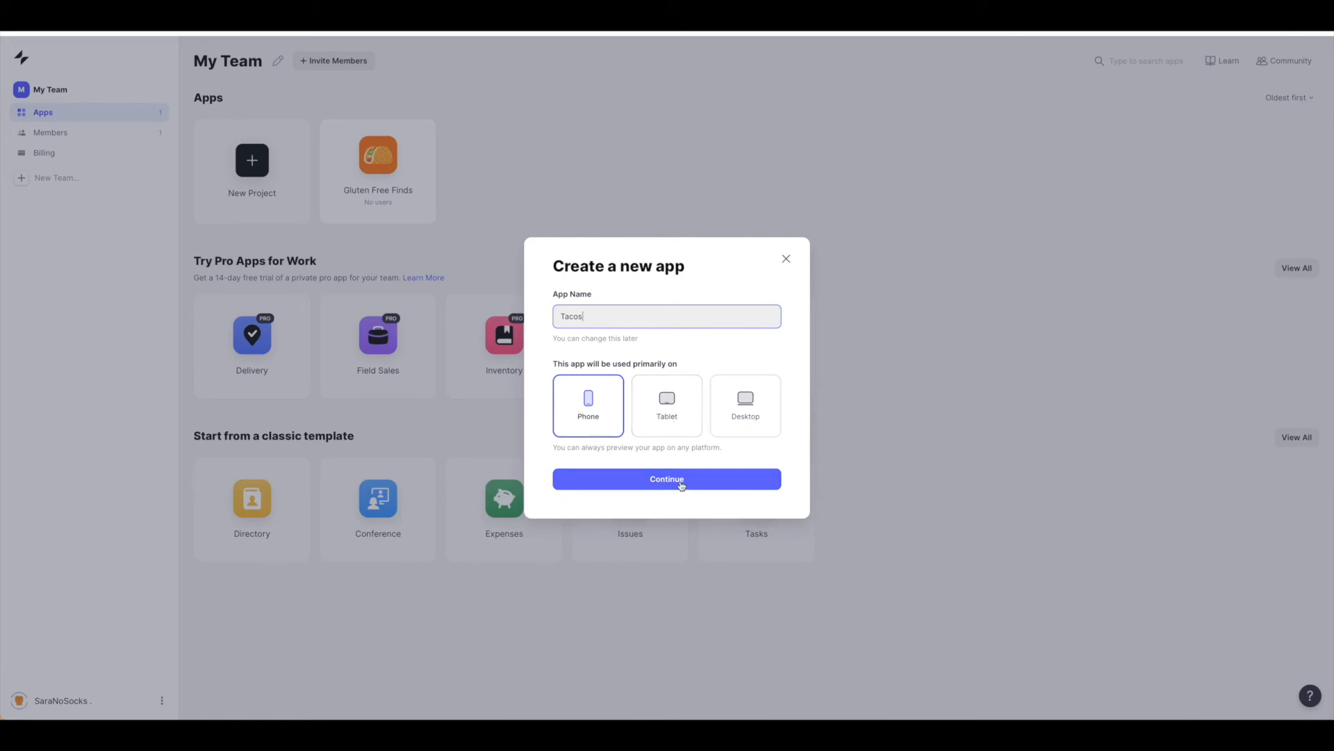
- Confirm the Tacos settings and build the app from the Google Sheets source
click(666, 478)
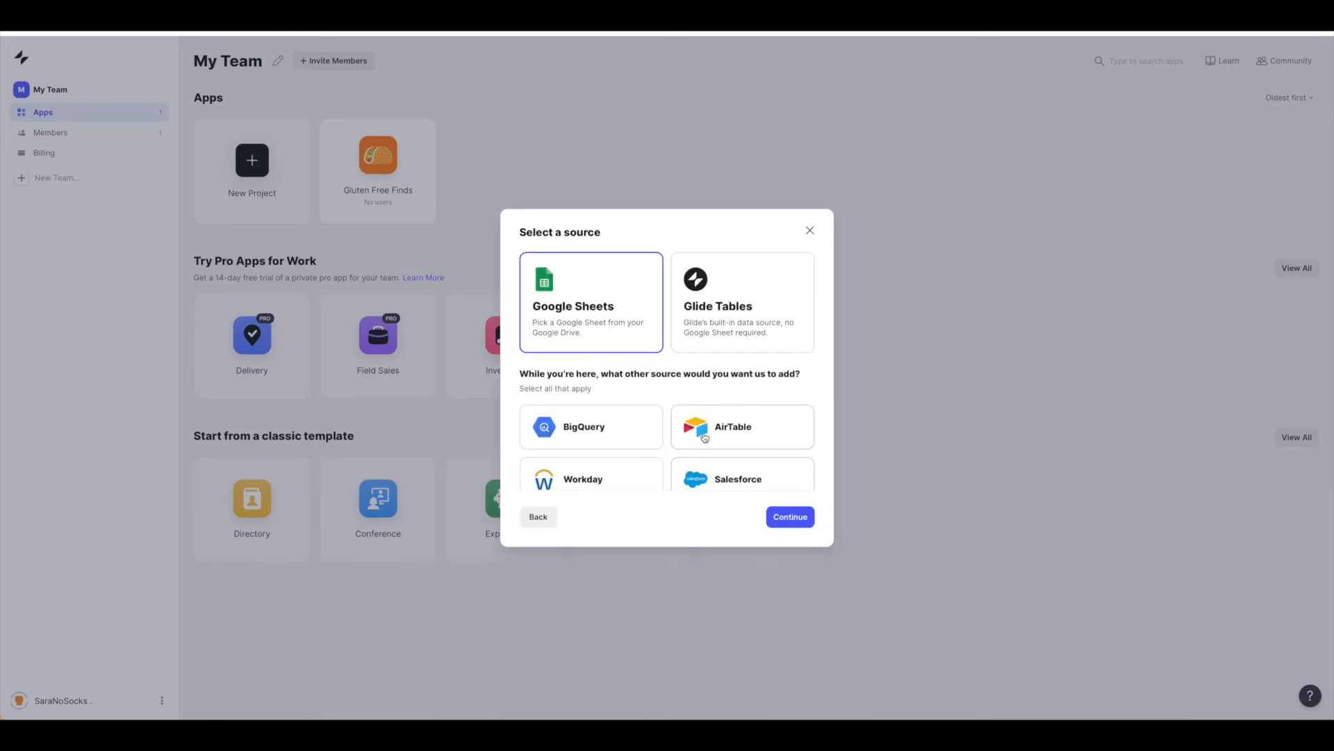
mouse_move(696, 346)
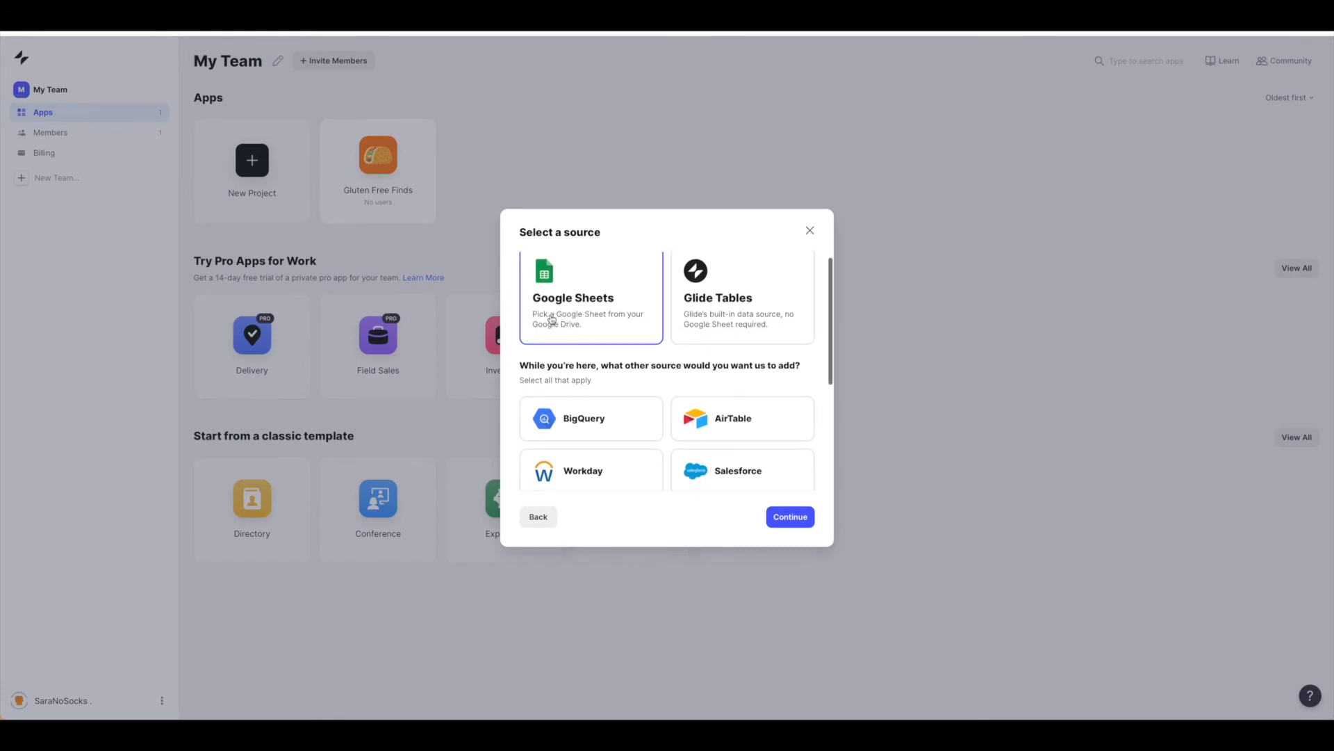
mouse_move(734, 395)
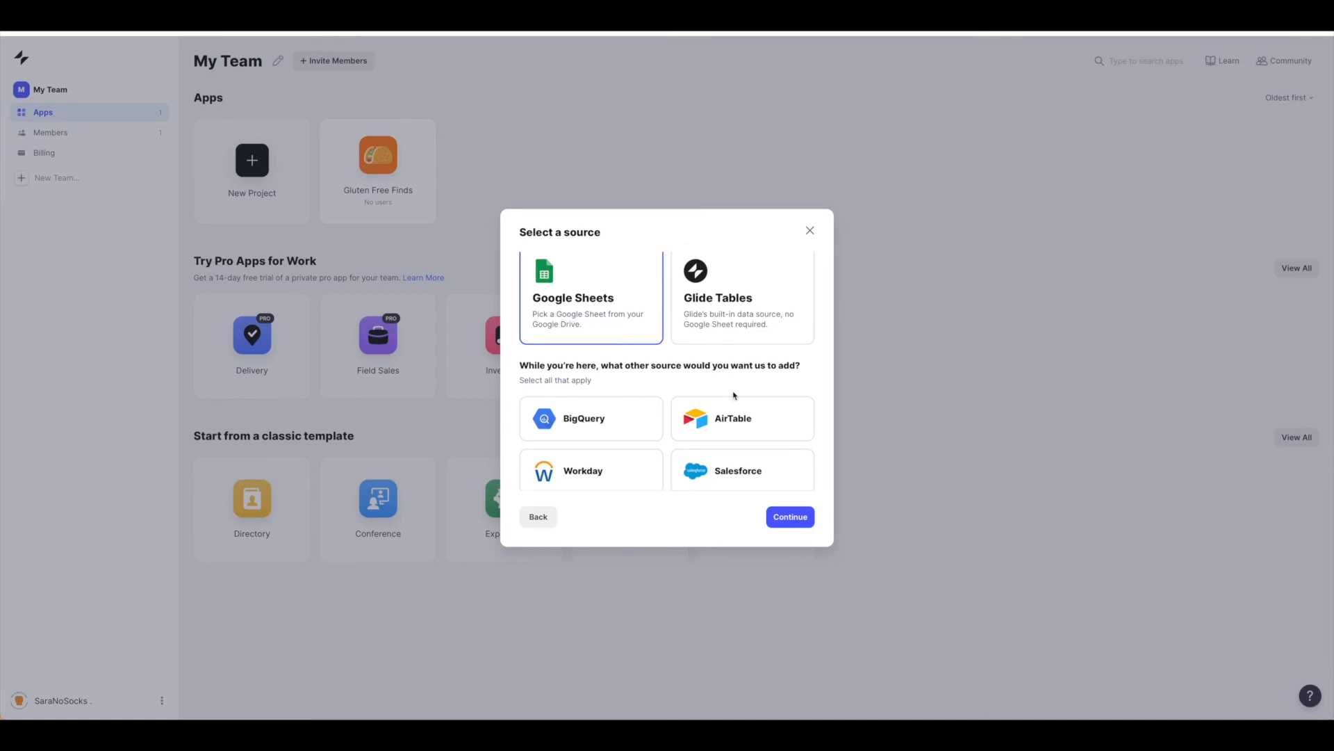
mouse_move(742, 320)
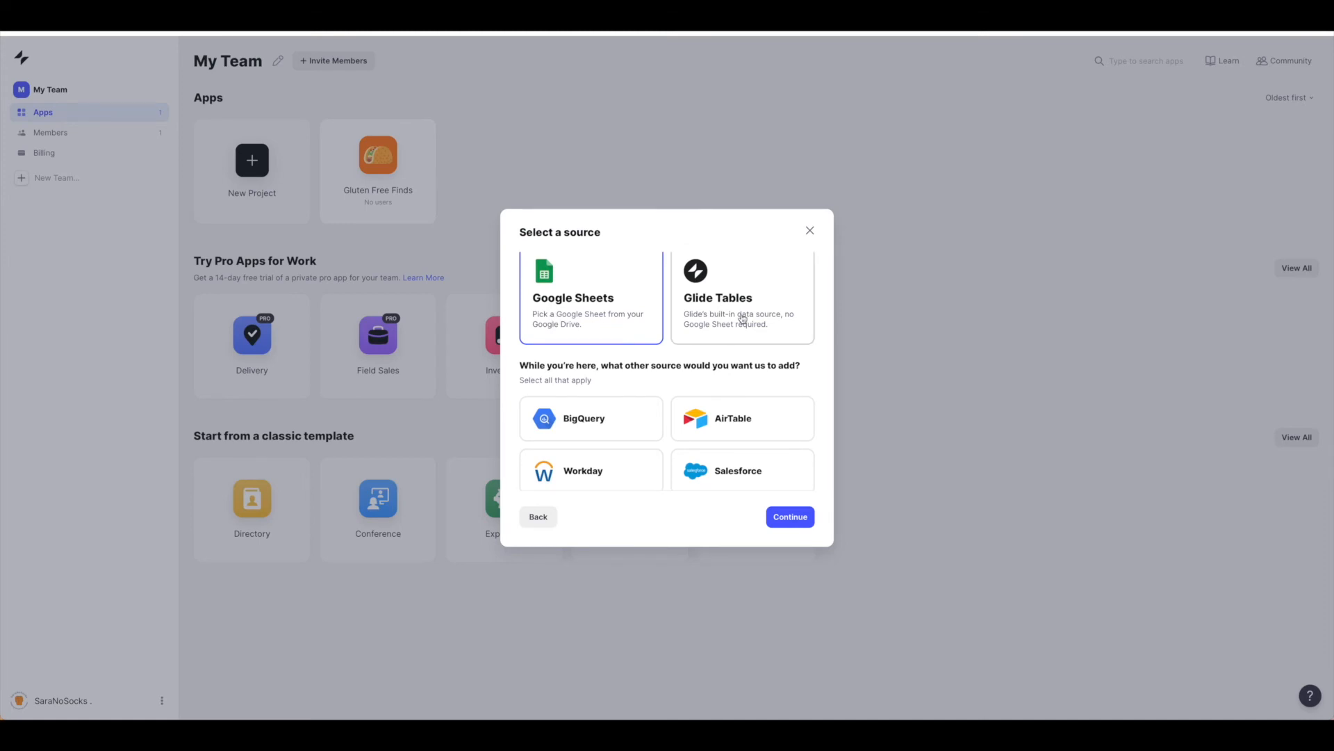
click(742, 296)
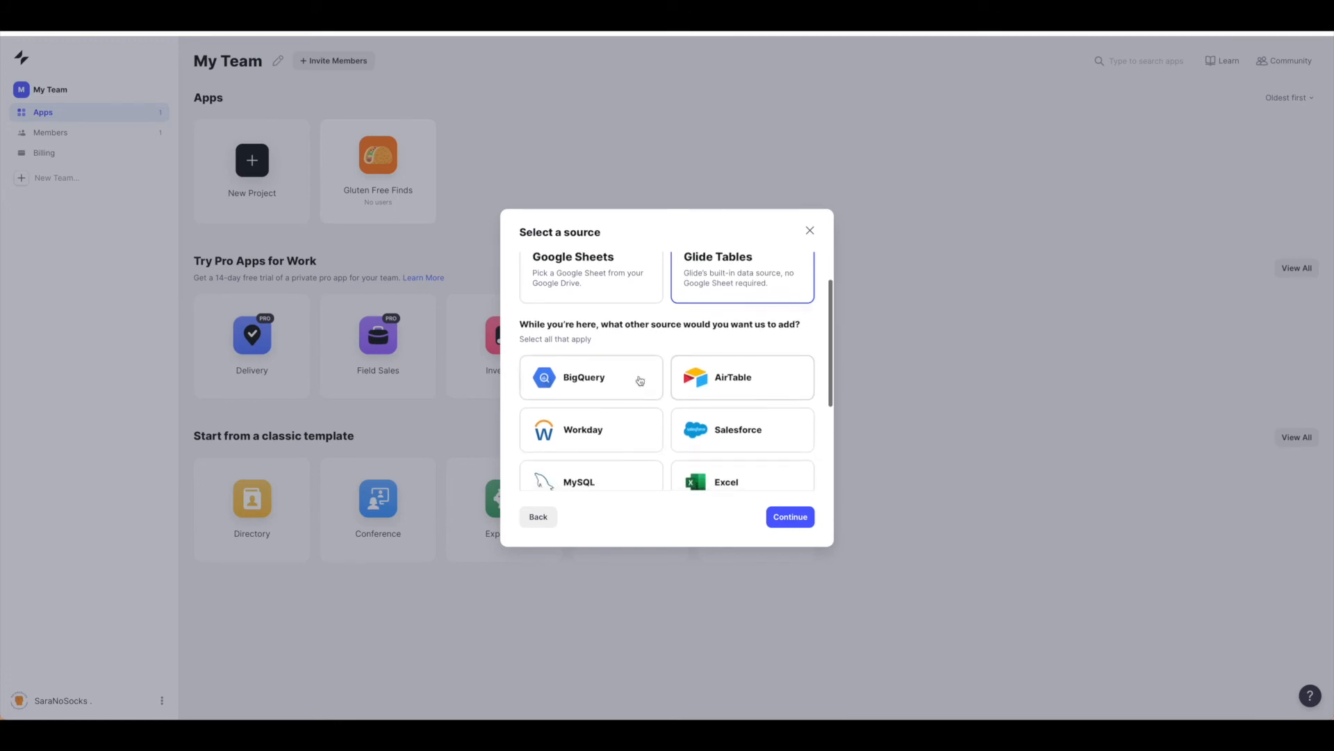
scroll(down, 3)
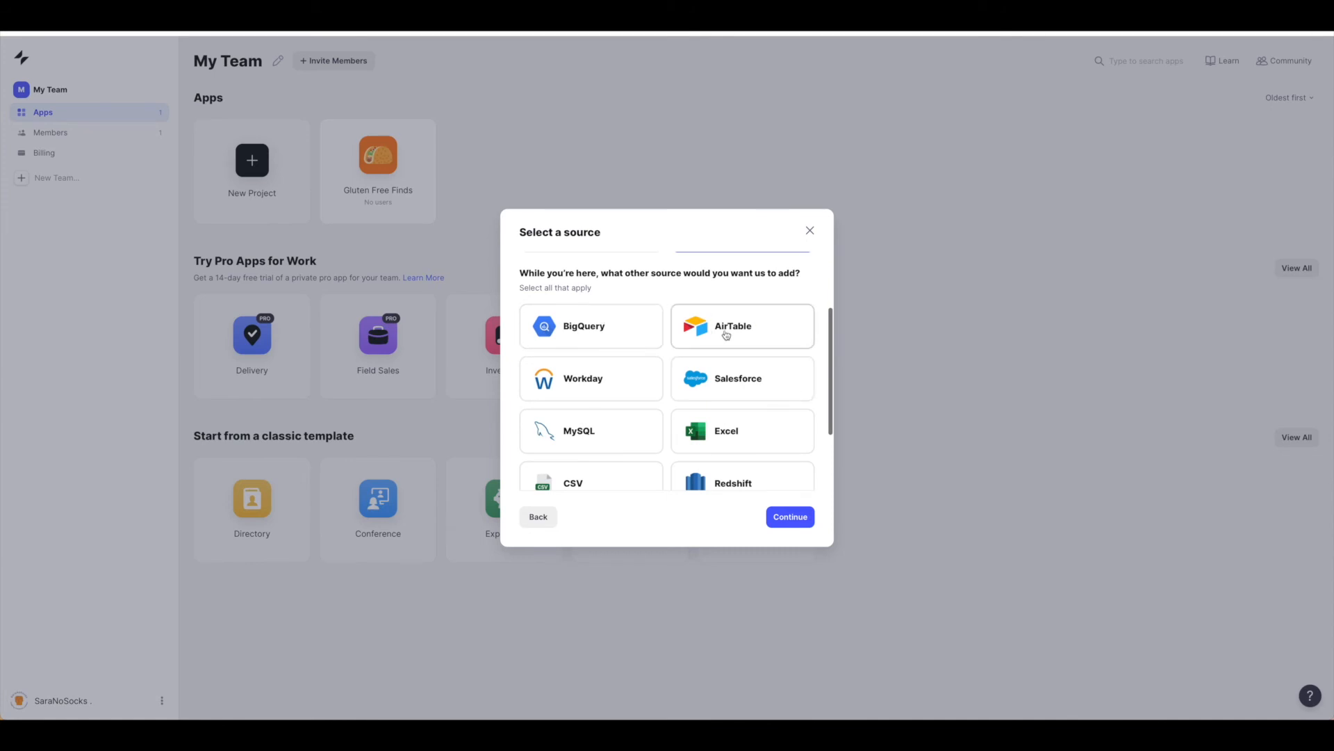
scroll(down, 3)
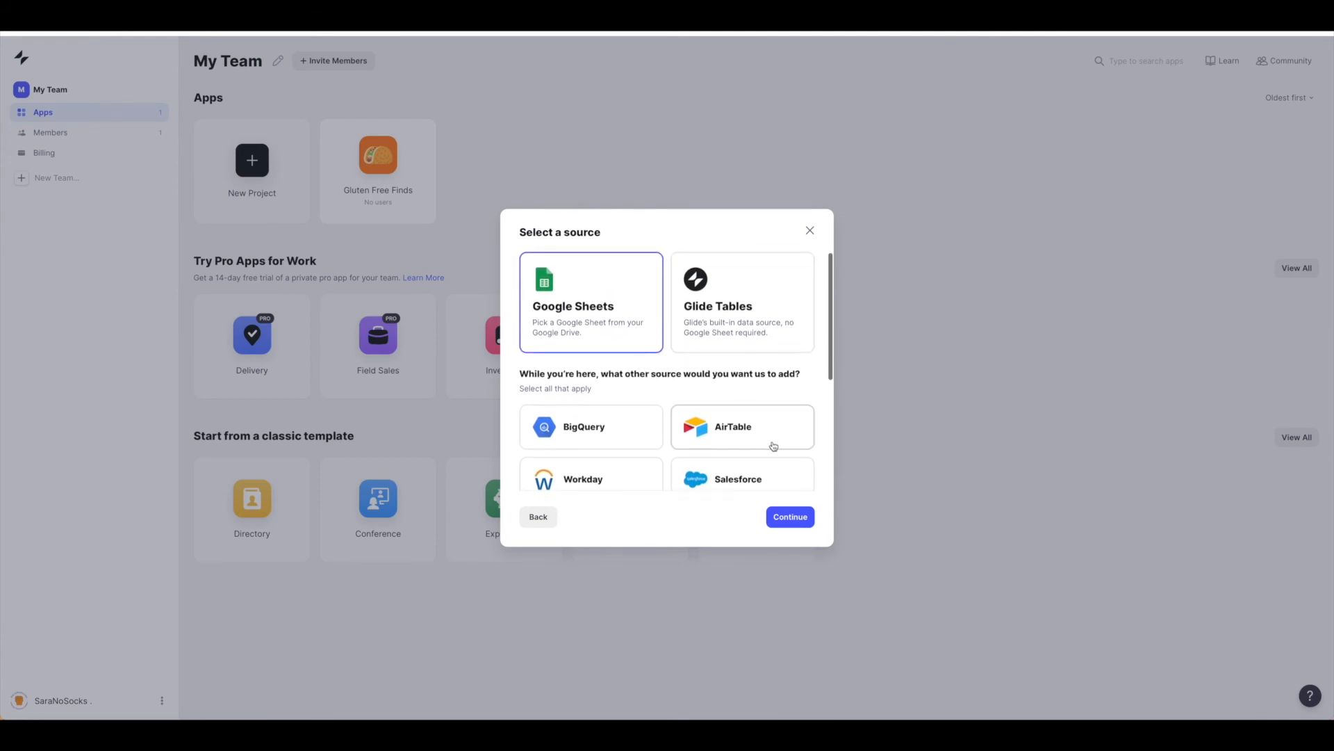
mouse_move(790, 517)
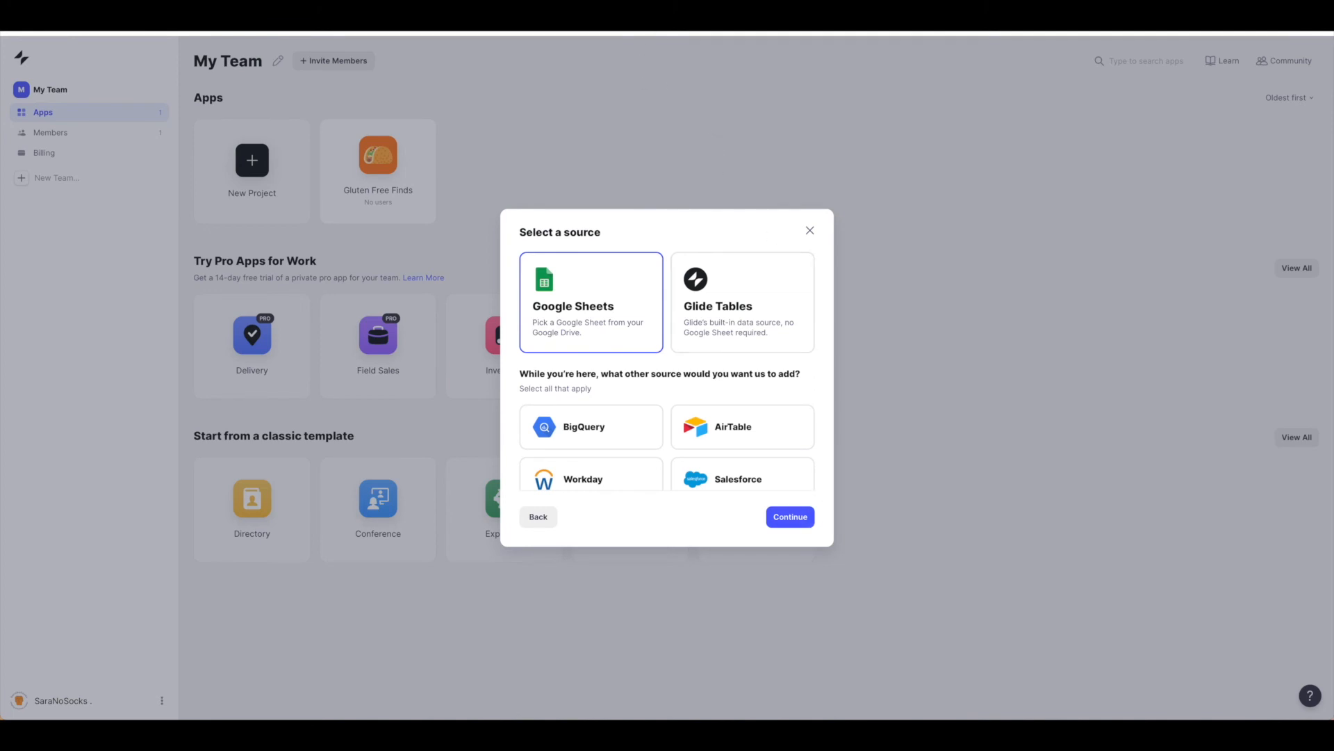
click(788, 517)
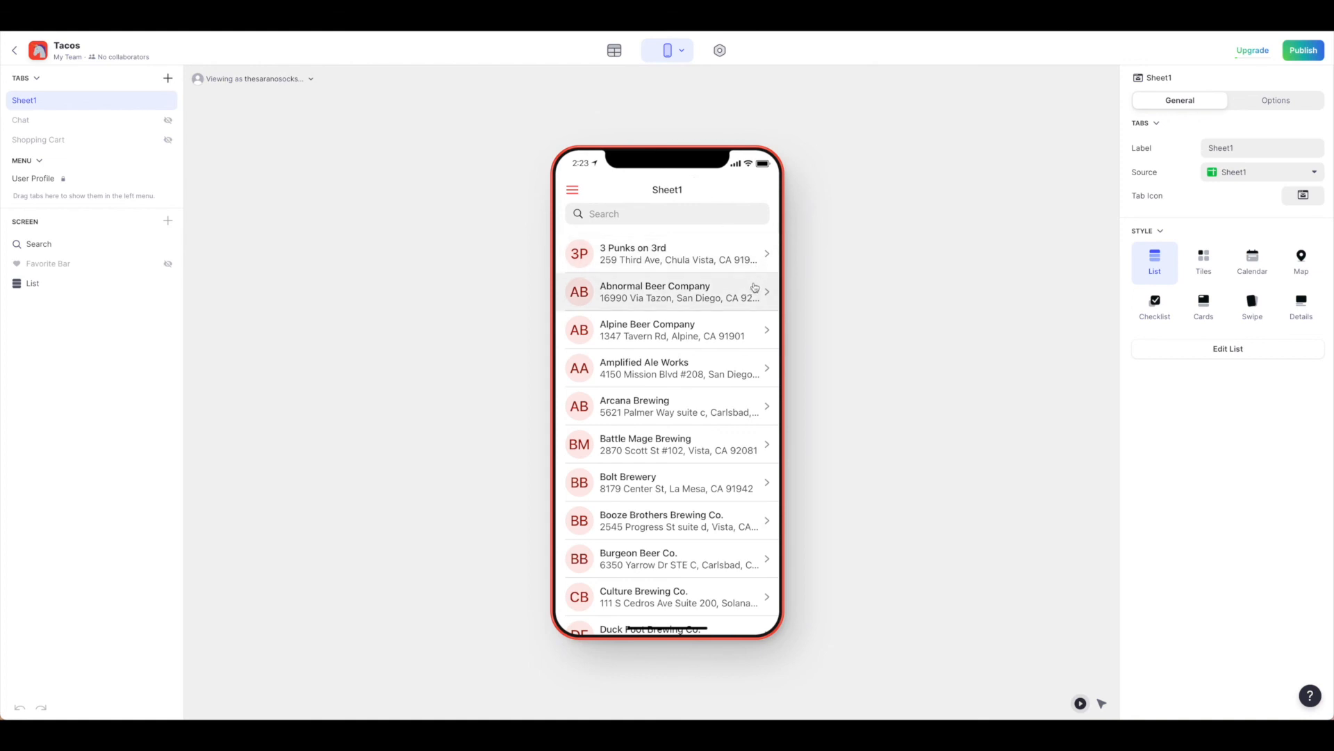
mouse_move(783, 306)
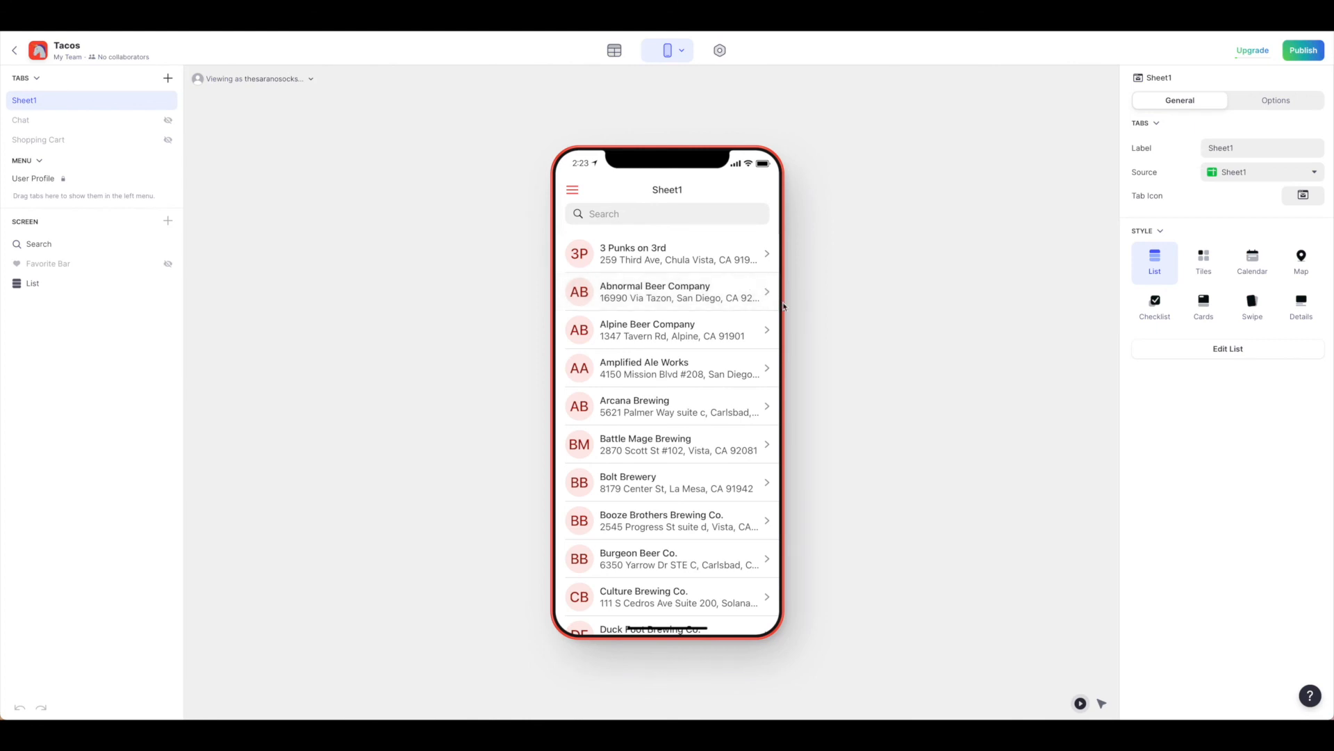
mouse_move(1003, 301)
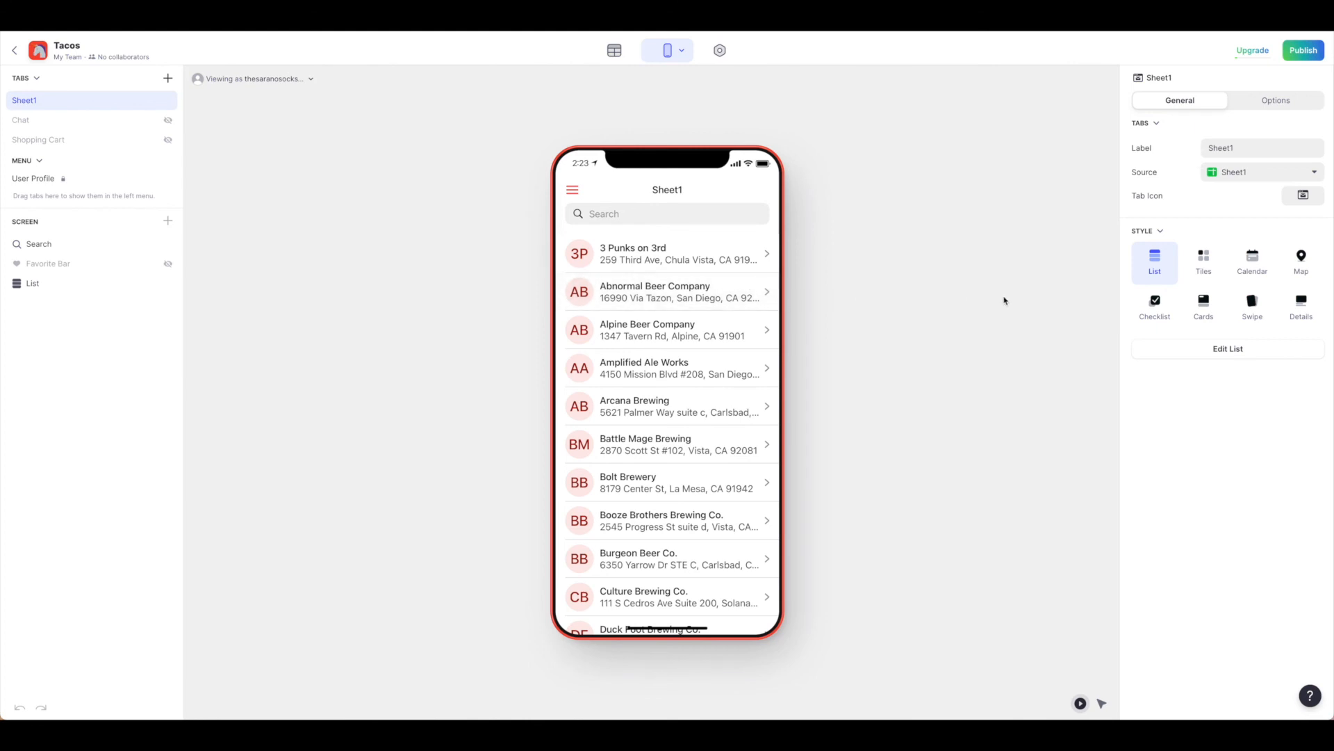
mouse_move(1019, 299)
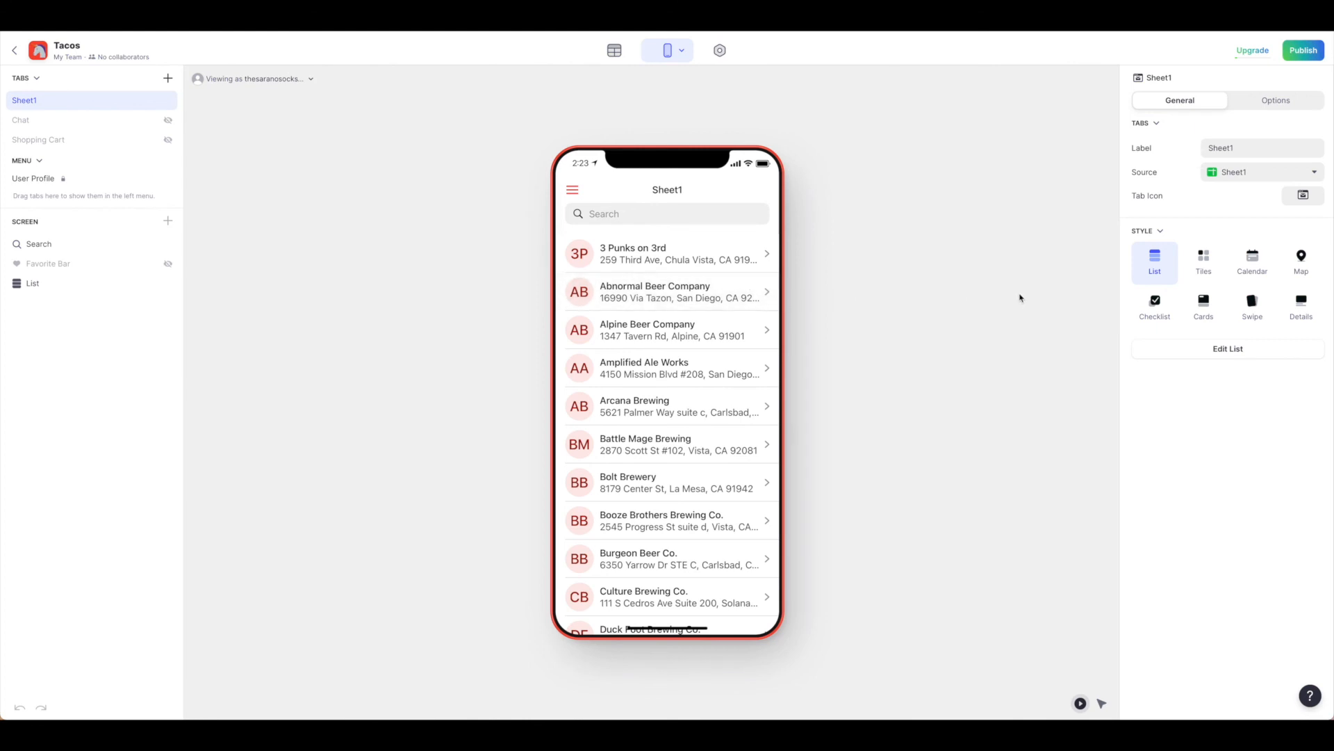
mouse_move(819, 456)
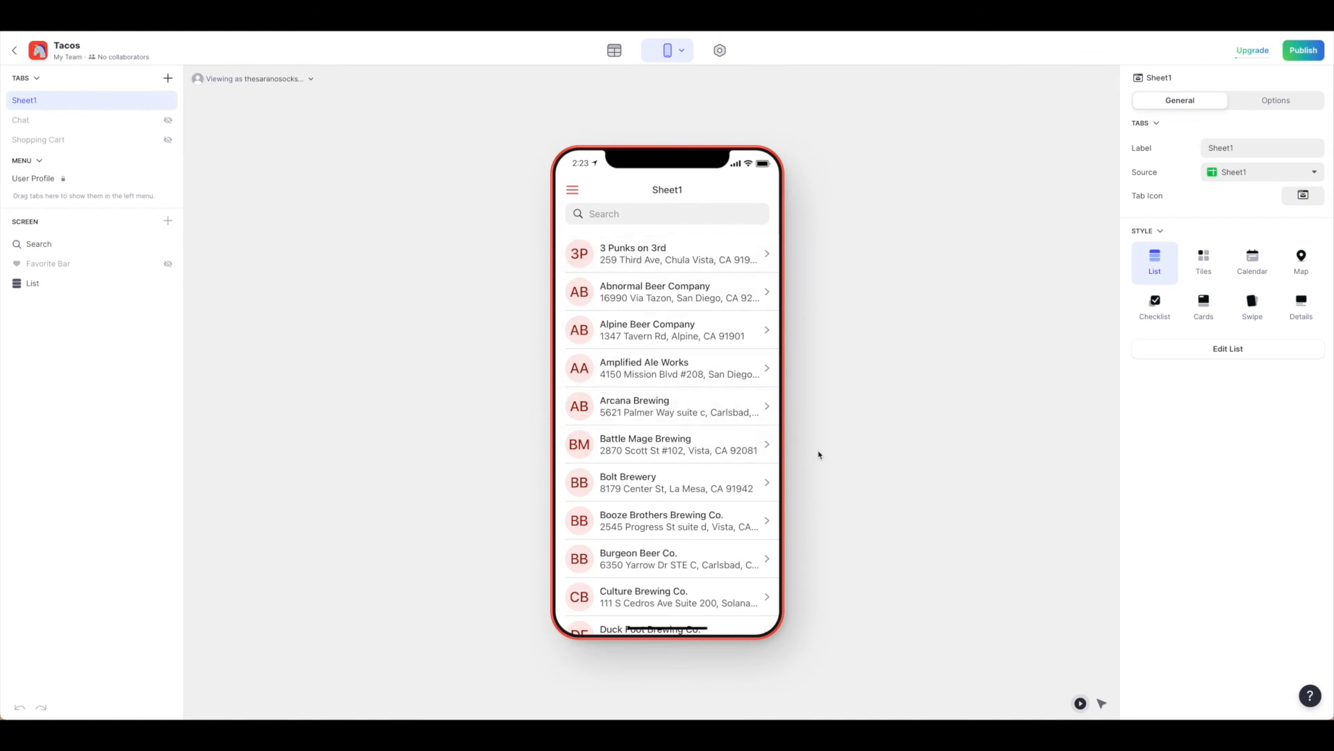